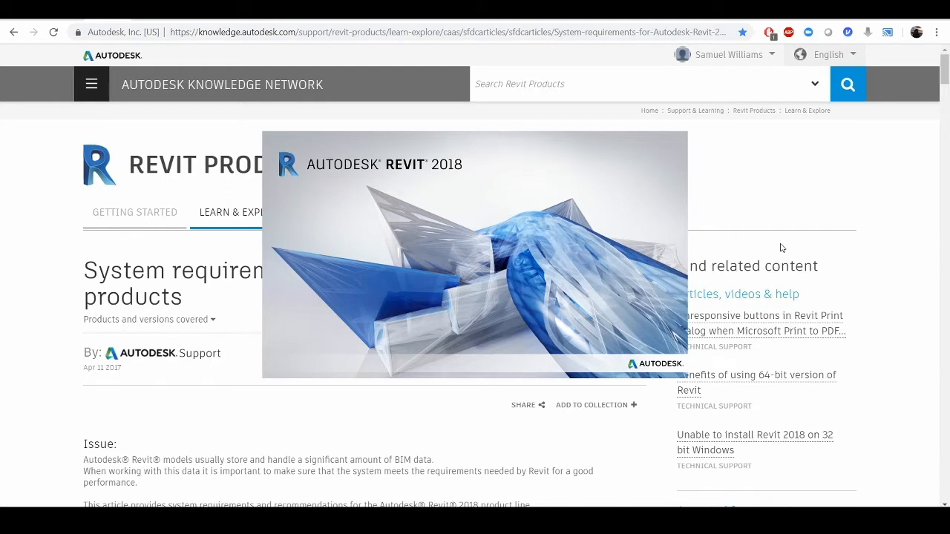
{"action": "mouse_move", "coordinate": [786, 240]}
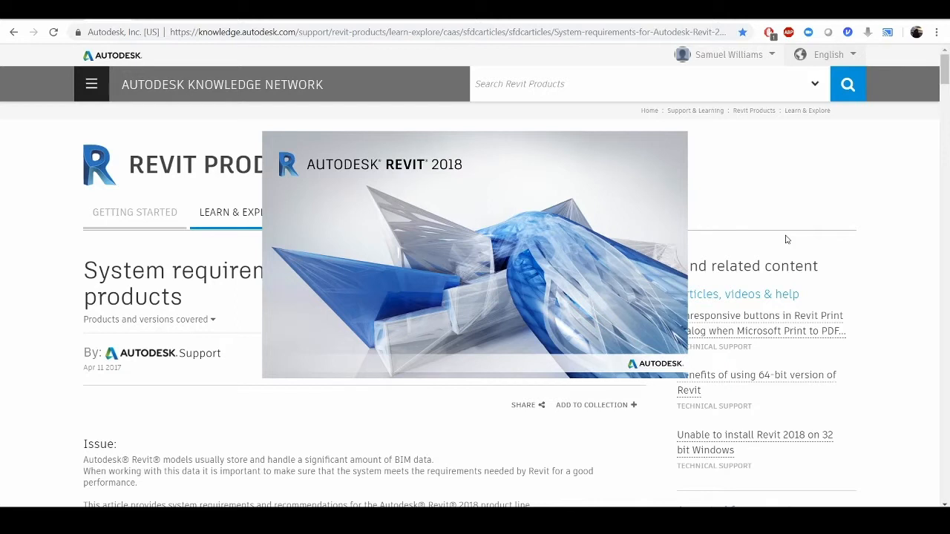
{"action": "mouse_move", "coordinate": [793, 228]}
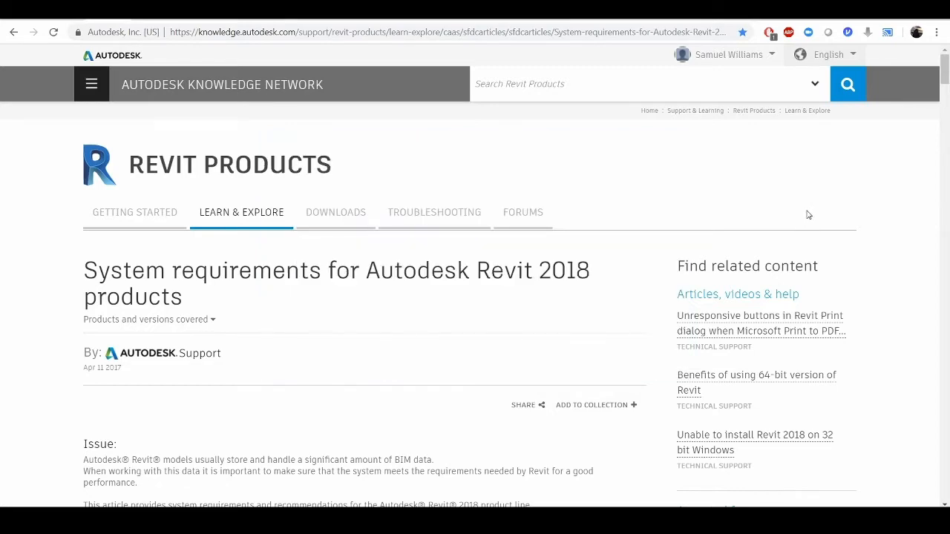
Step: Scroll the Revit 2018 requirements article through the Minimum, Value and Performance configuration tables
{"action": "scroll", "scroll_direction": "down", "scroll_amount": 3}
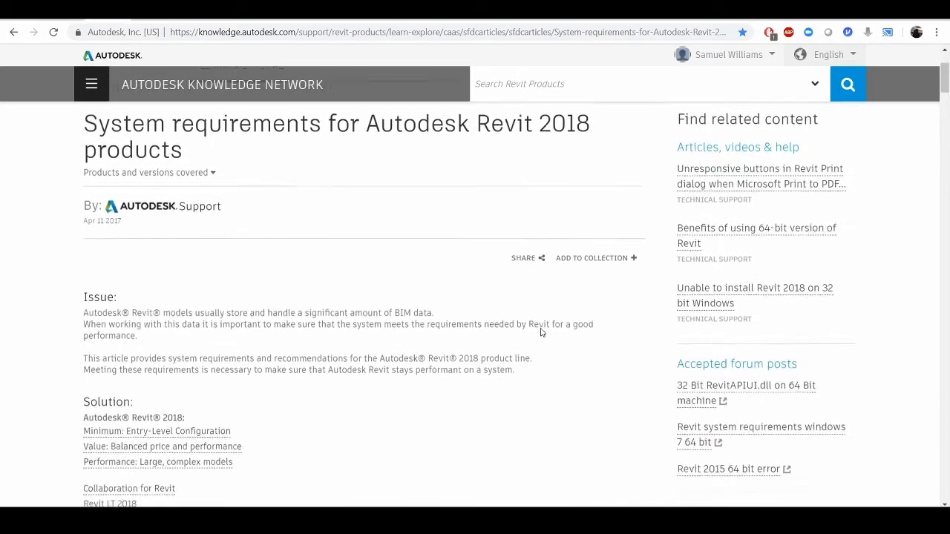
{"action": "scroll", "scroll_direction": "down", "scroll_amount": 3}
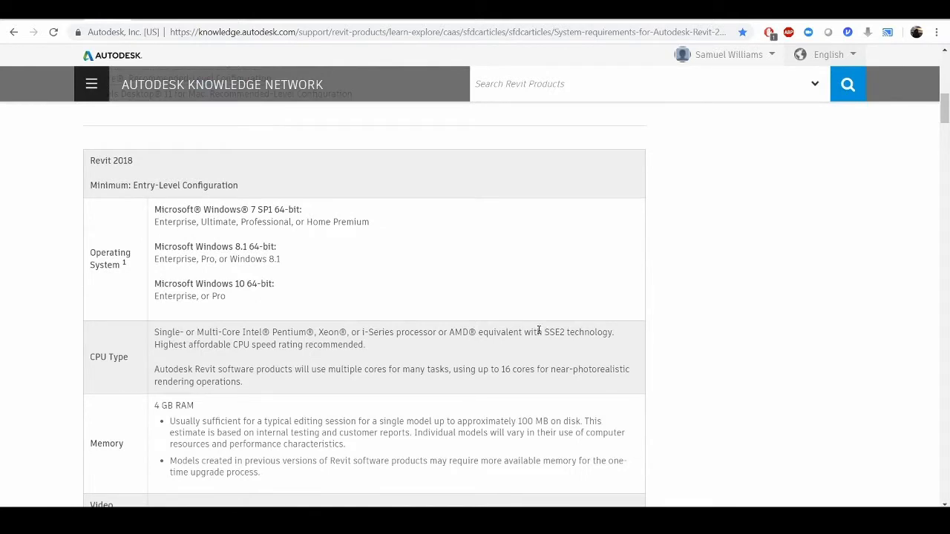
{"action": "mouse_move", "coordinate": [529, 291]}
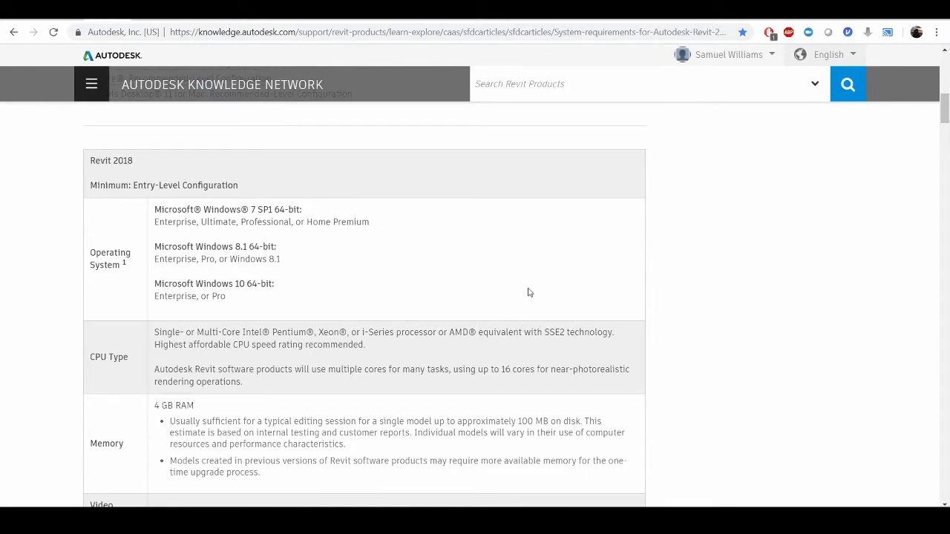
{"action": "scroll", "scroll_direction": "down", "scroll_amount": 3}
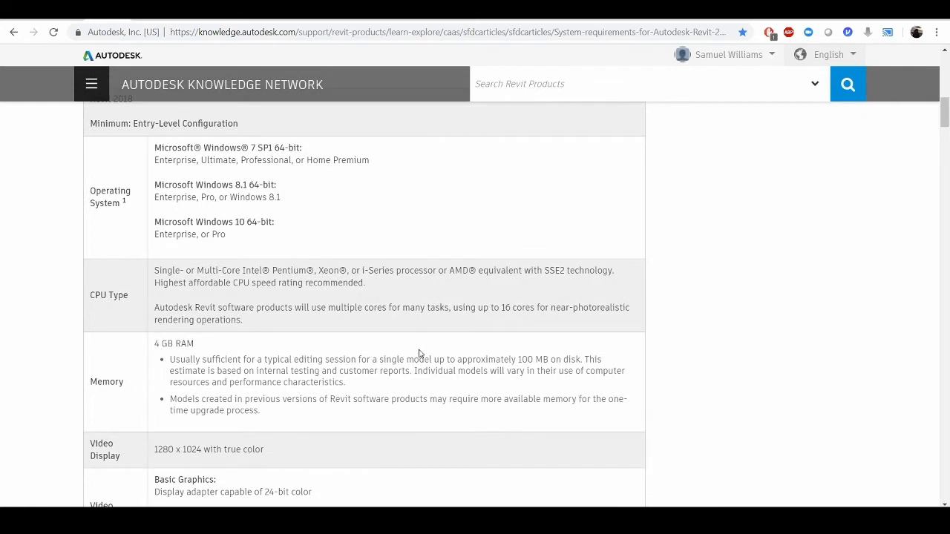
{"action": "mouse_move", "coordinate": [412, 350]}
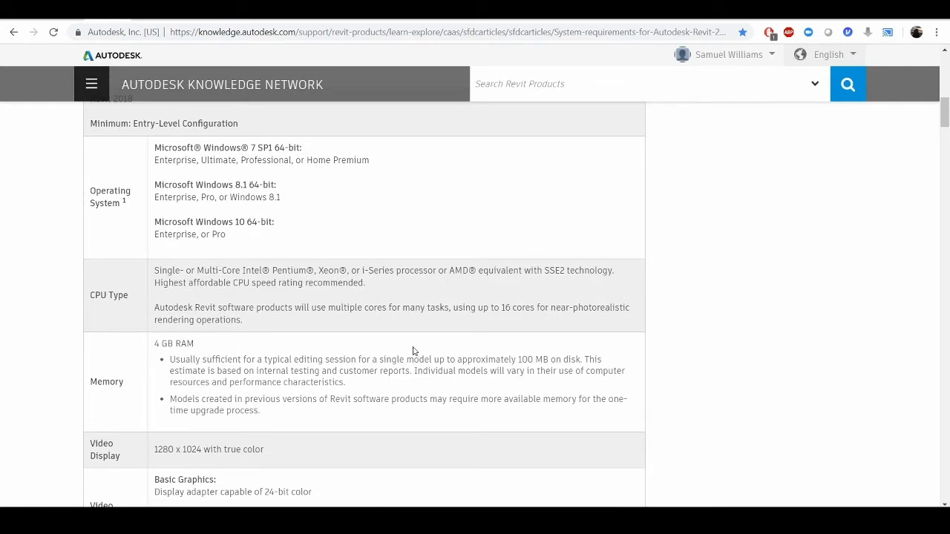
{"action": "scroll", "scroll_direction": "down", "scroll_amount": 3}
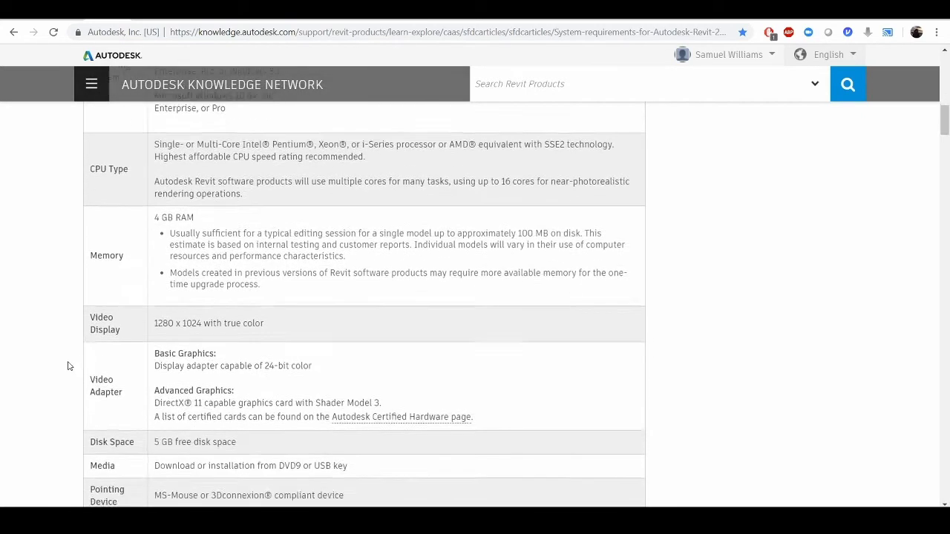
{"action": "scroll", "scroll_direction": "down", "scroll_amount": 3}
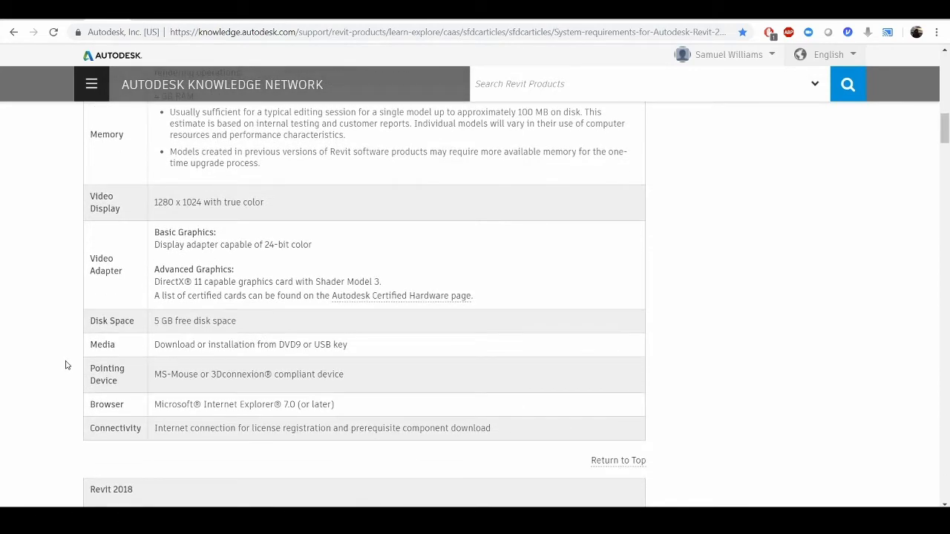
{"action": "mouse_move", "coordinate": [62, 358]}
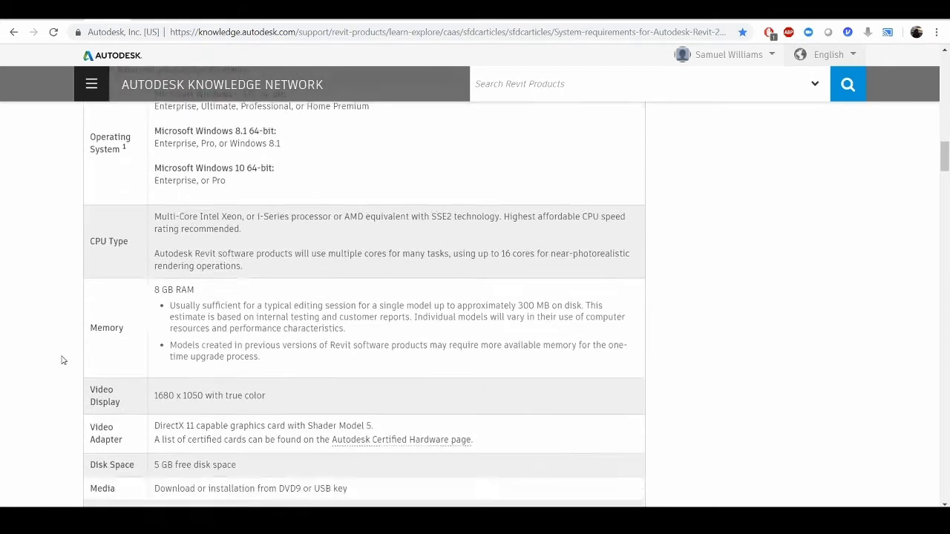
{"action": "scroll", "scroll_direction": "up", "scroll_amount": 3}
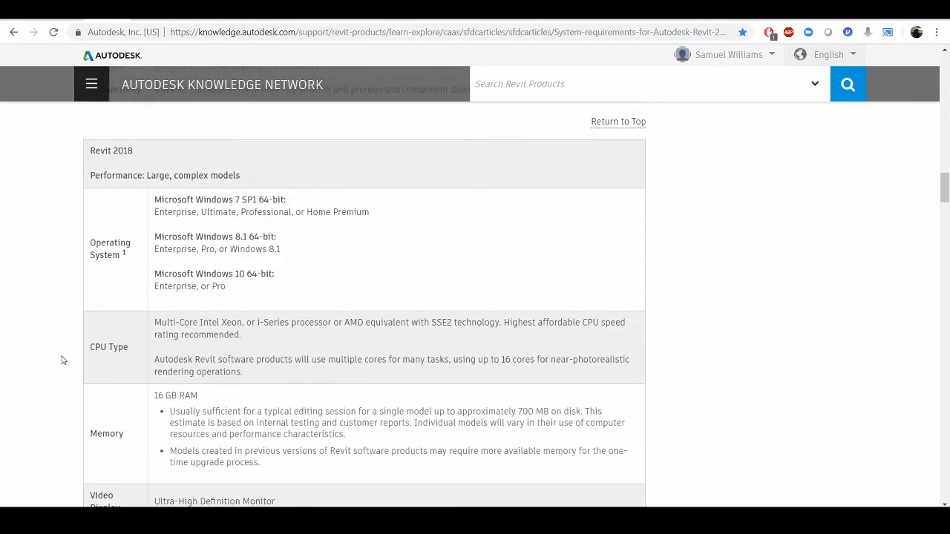
{"action": "scroll", "scroll_direction": "down", "scroll_amount": 3}
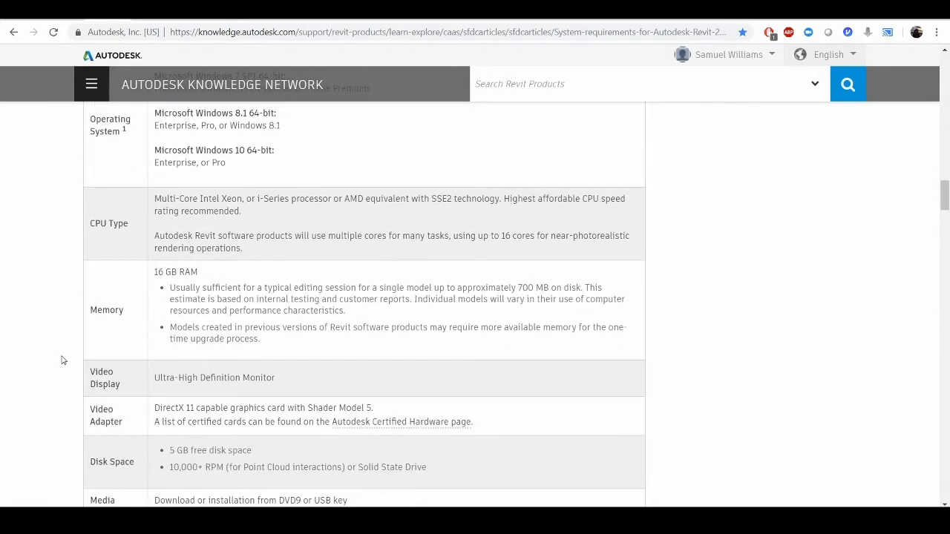
{"action": "scroll", "scroll_direction": "down", "scroll_amount": 3}
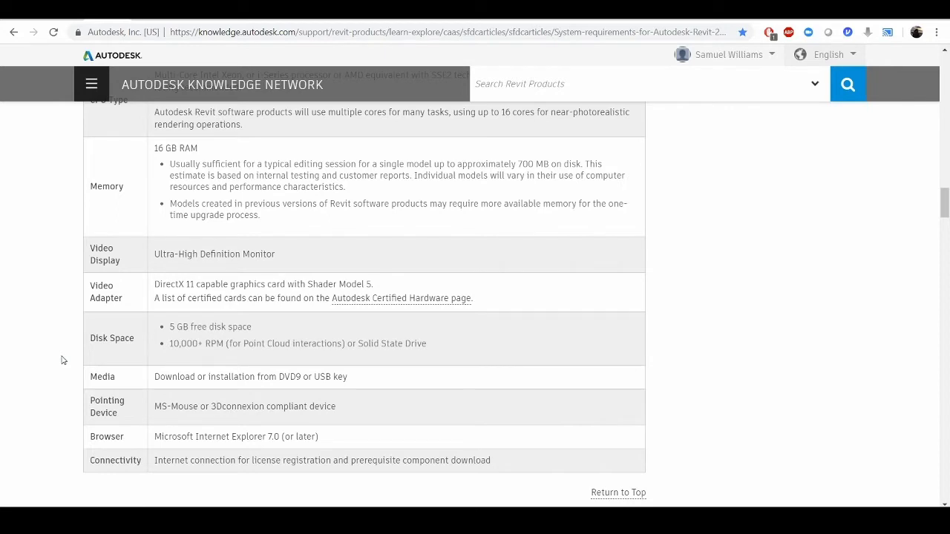
{"action": "mouse_move", "coordinate": [145, 165]}
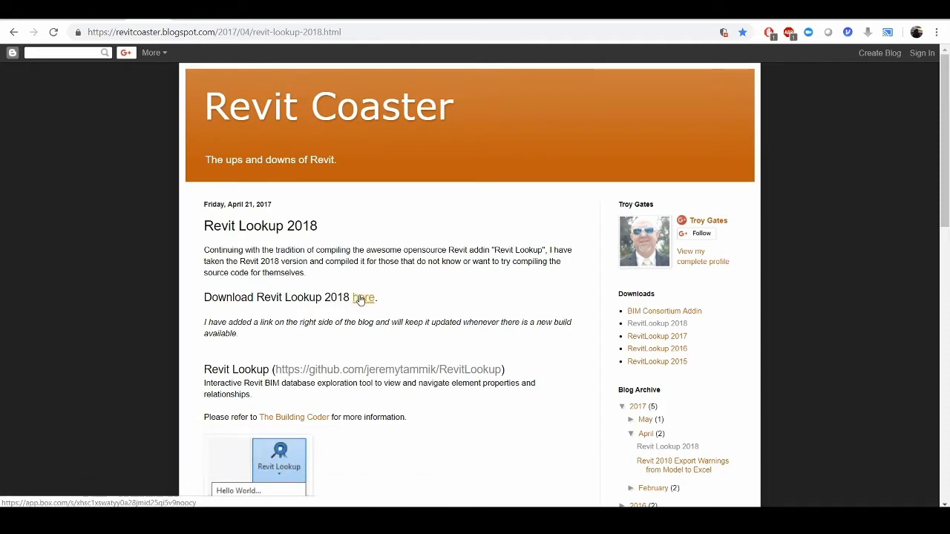
Step: Download RevitLookup2018.zip from the blog's Box link and open the archive
{"action": "left_click", "coordinate": [363, 297]}
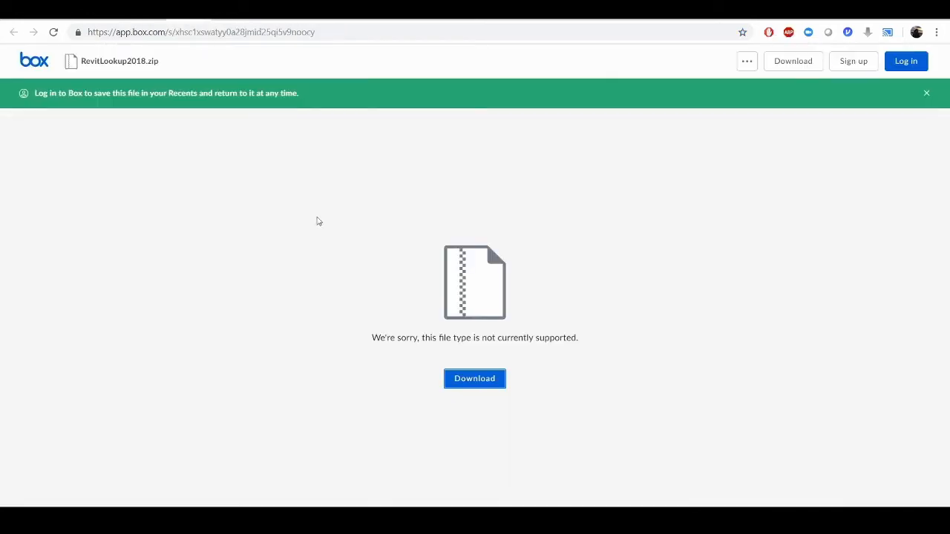
{"action": "left_click", "coordinate": [474, 379]}
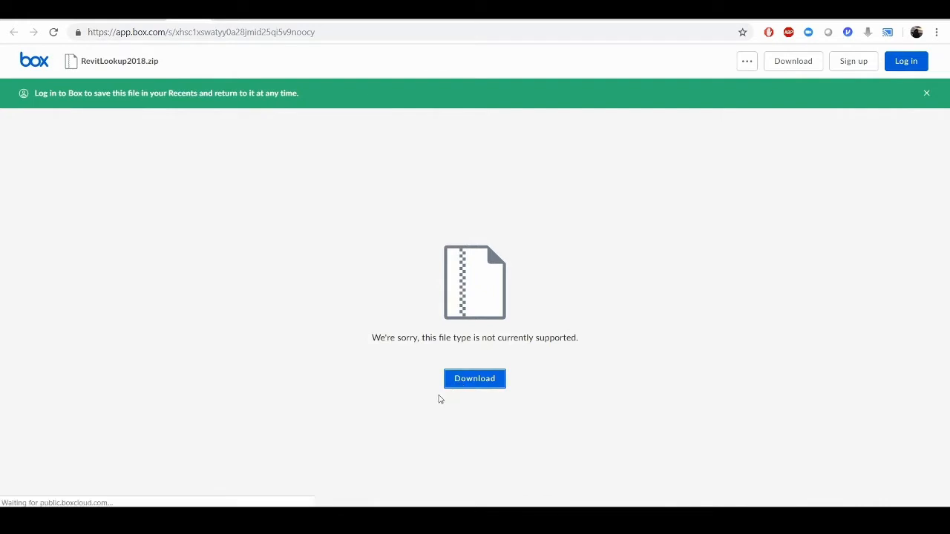
{"action": "left_click", "coordinate": [475, 378]}
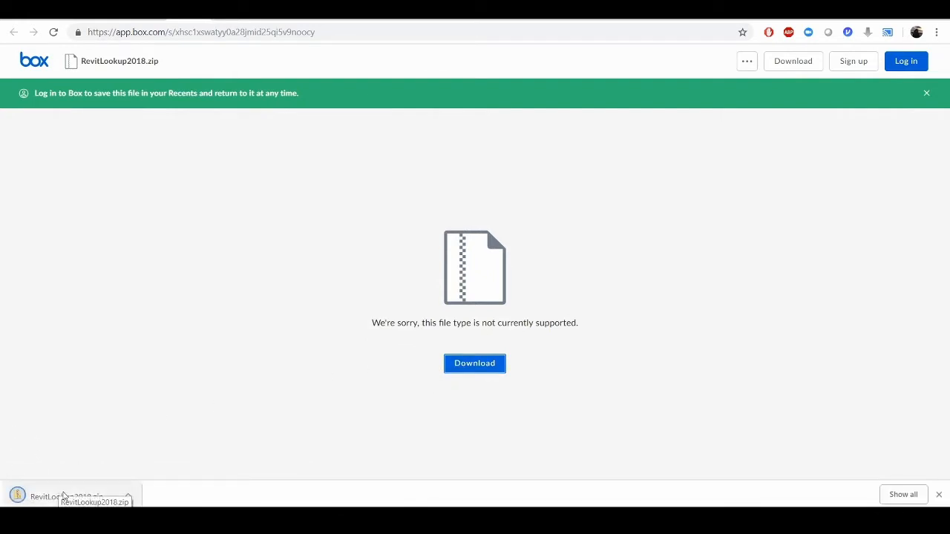
{"action": "left_click", "coordinate": [62, 495]}
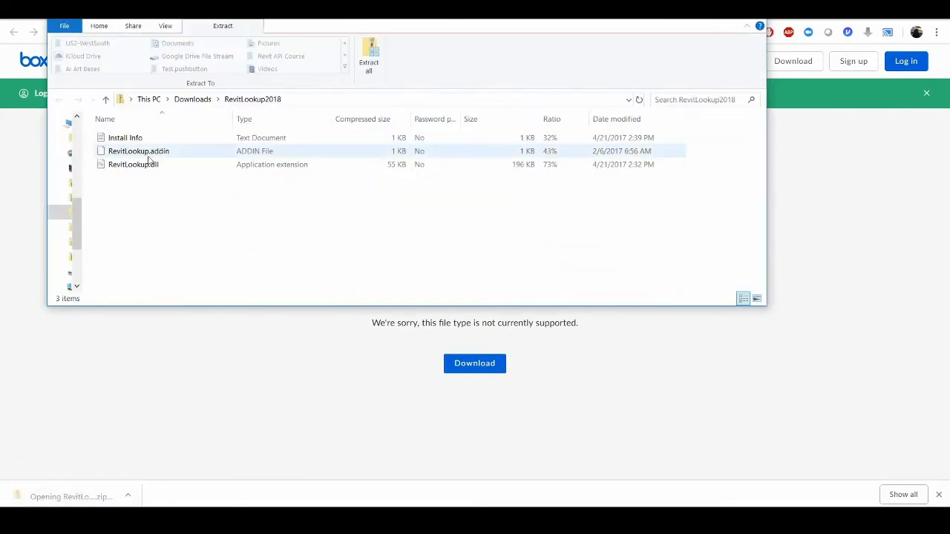
Step: Read the Install Info notes and switch to the C: drive window
{"action": "left_click", "coordinate": [124, 136]}
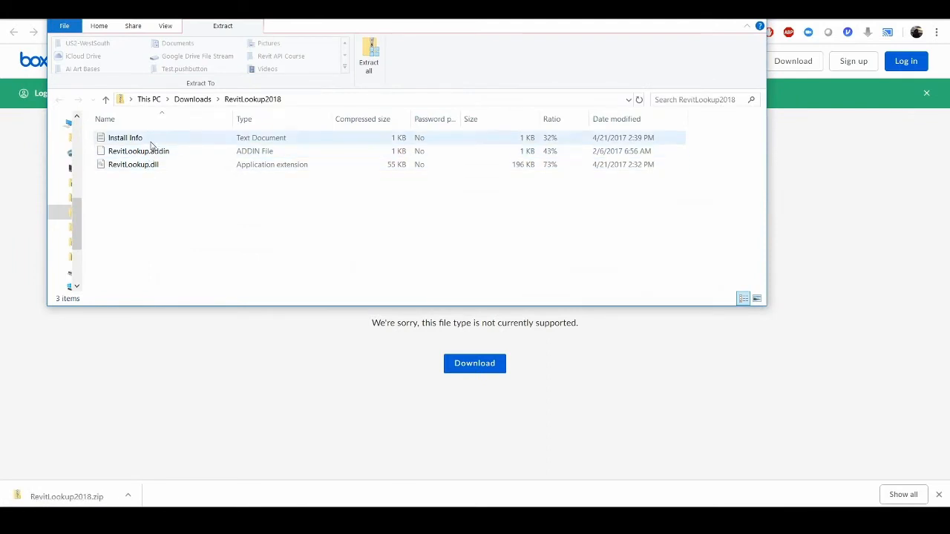
{"action": "double_click", "coordinate": [125, 137]}
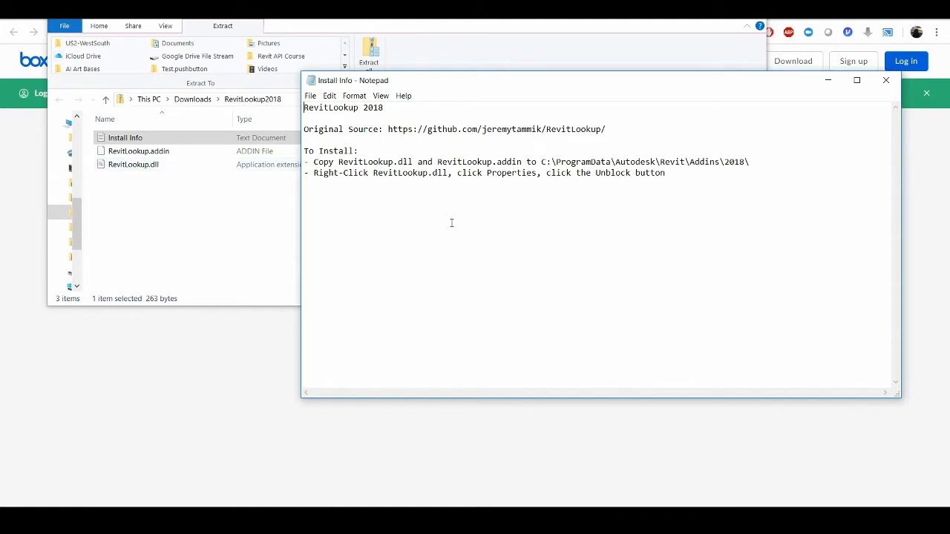
{"action": "mouse_move", "coordinate": [733, 167]}
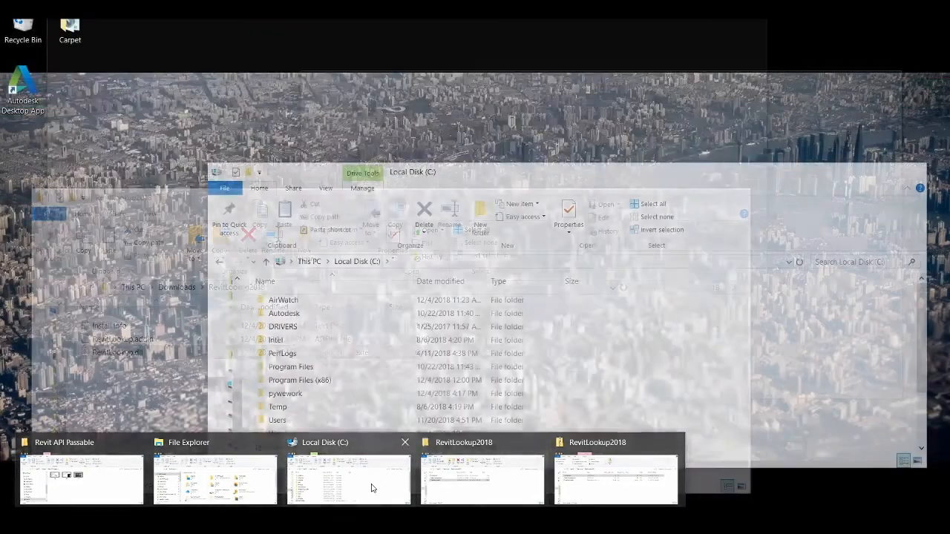
{"action": "left_click", "coordinate": [348, 478]}
{"action": "type", "text": "C:\\Pro"}
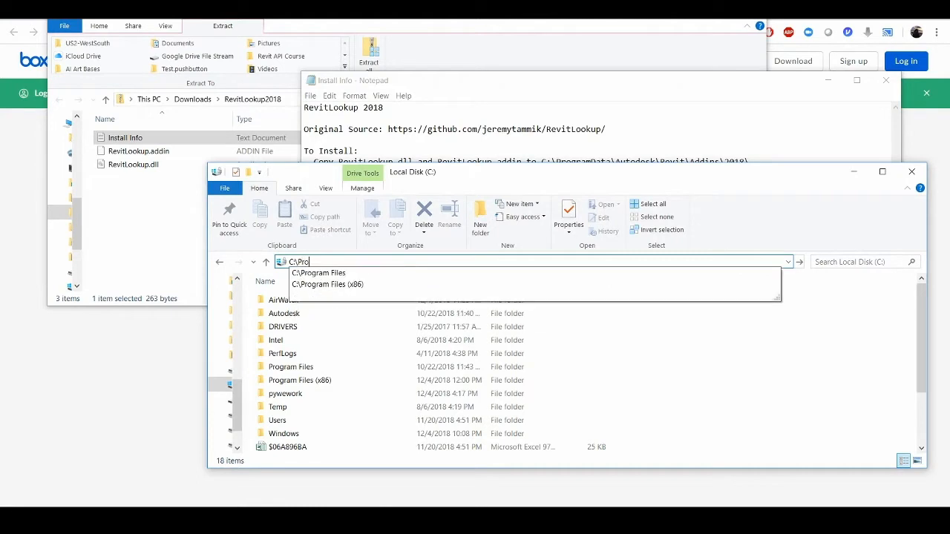
{"action": "type", "text": "gr"}
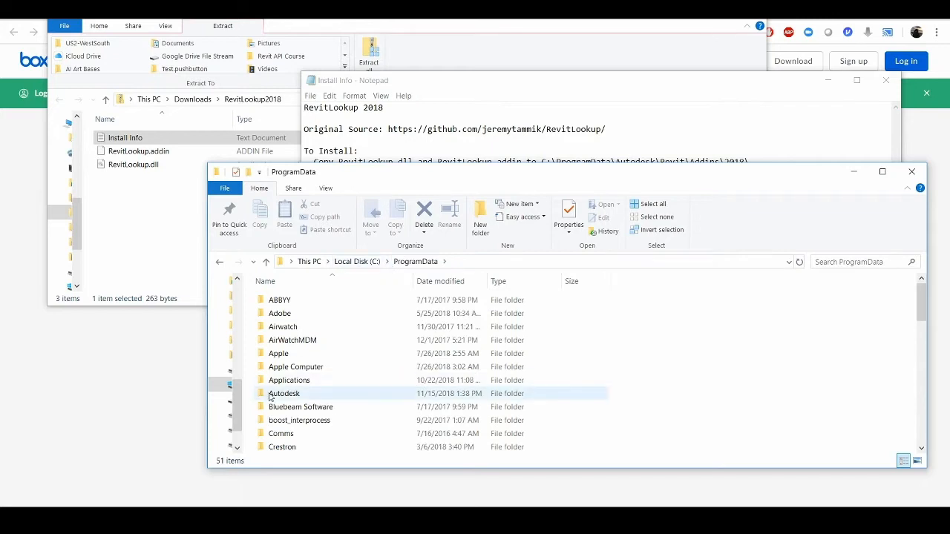
Step: Browse to C:\ProgramData\Autodesk\Revit\Addins\2018
{"action": "double_click", "coordinate": [285, 394]}
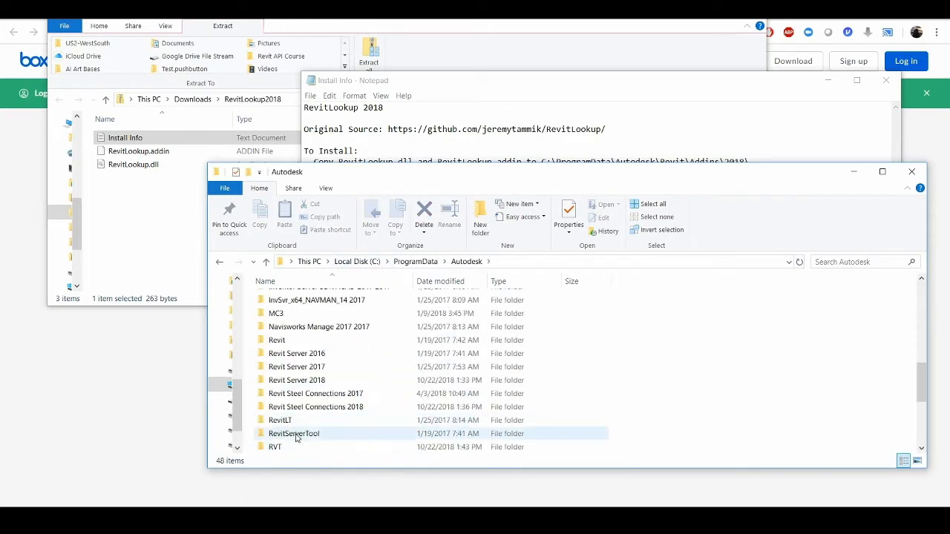
{"action": "double_click", "coordinate": [276, 340]}
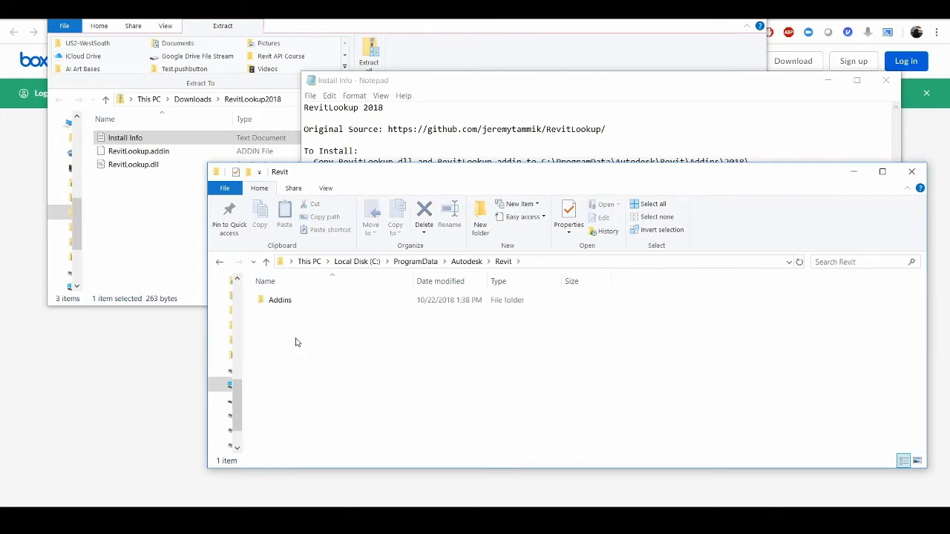
{"action": "double_click", "coordinate": [279, 300]}
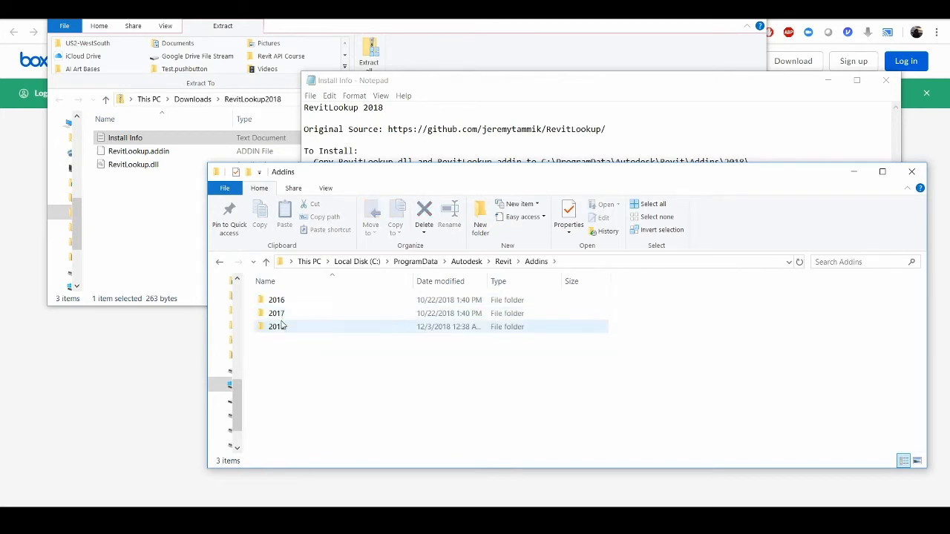
{"action": "double_click", "coordinate": [276, 326]}
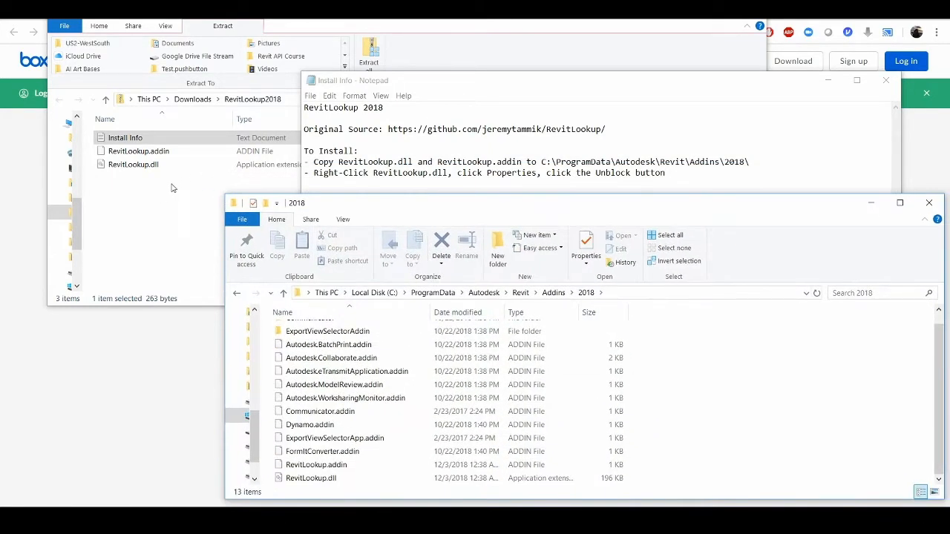
{"action": "mouse_move", "coordinate": [220, 220]}
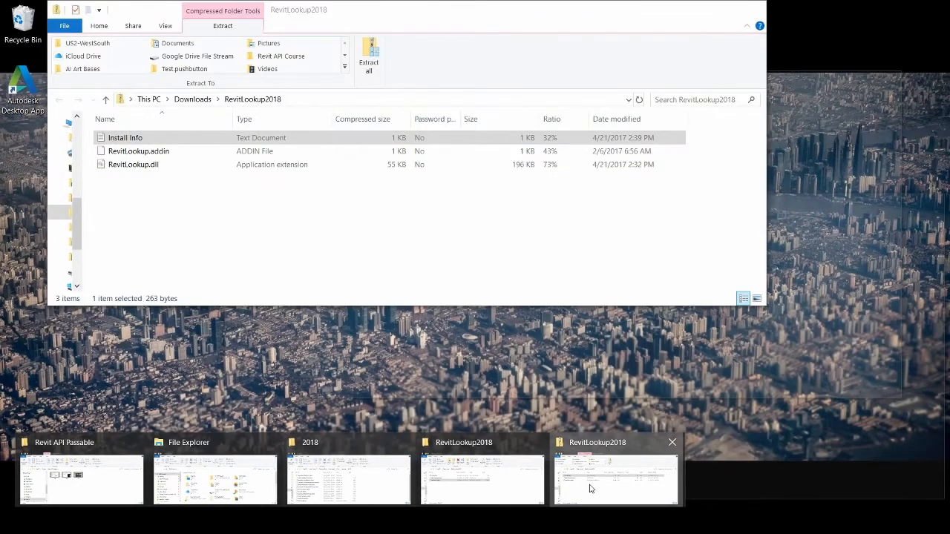
Step: Open RevitLookup.dll's Properties in the extracted folder, unblock it and apply
{"action": "left_click", "coordinate": [614, 478]}
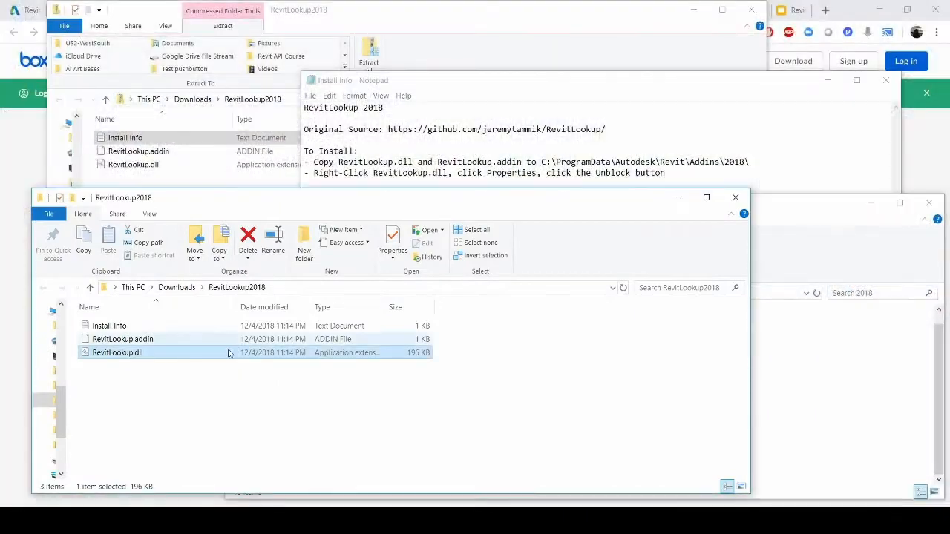
{"action": "right_click", "coordinate": [115, 353]}
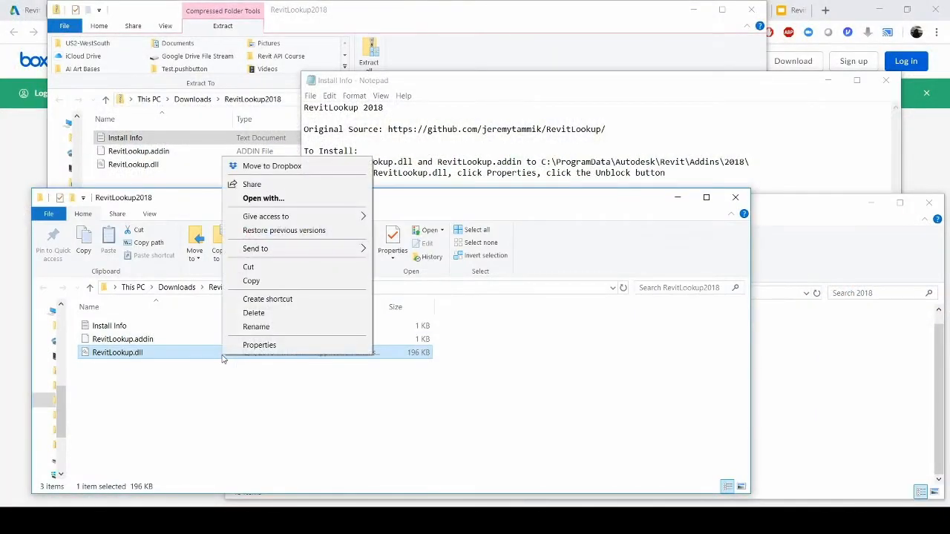
{"action": "left_click", "coordinate": [258, 344]}
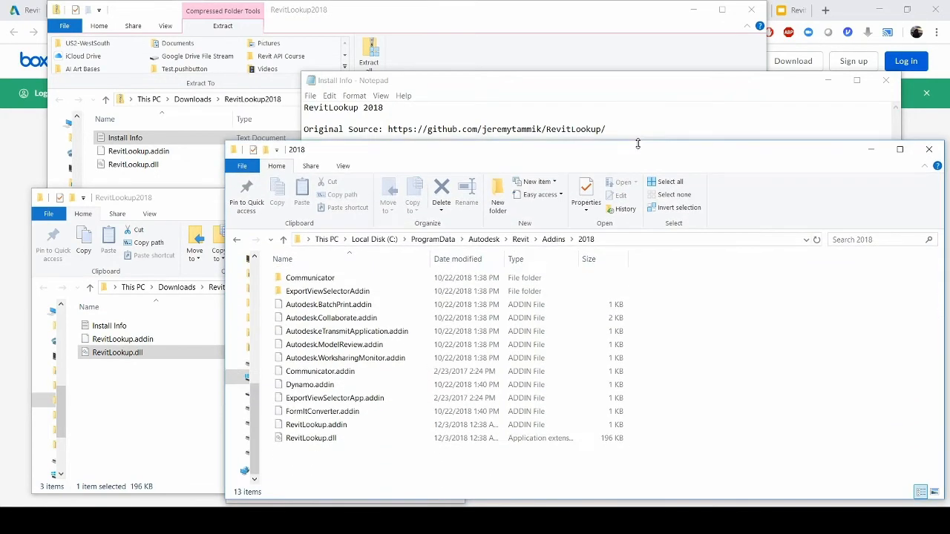
{"action": "mouse_move", "coordinate": [310, 436]}
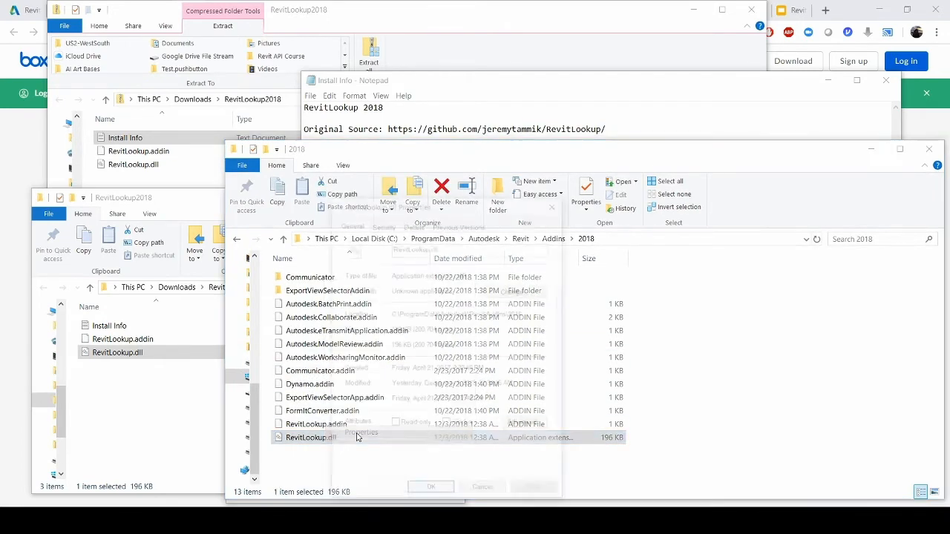
{"action": "left_click", "coordinate": [362, 433]}
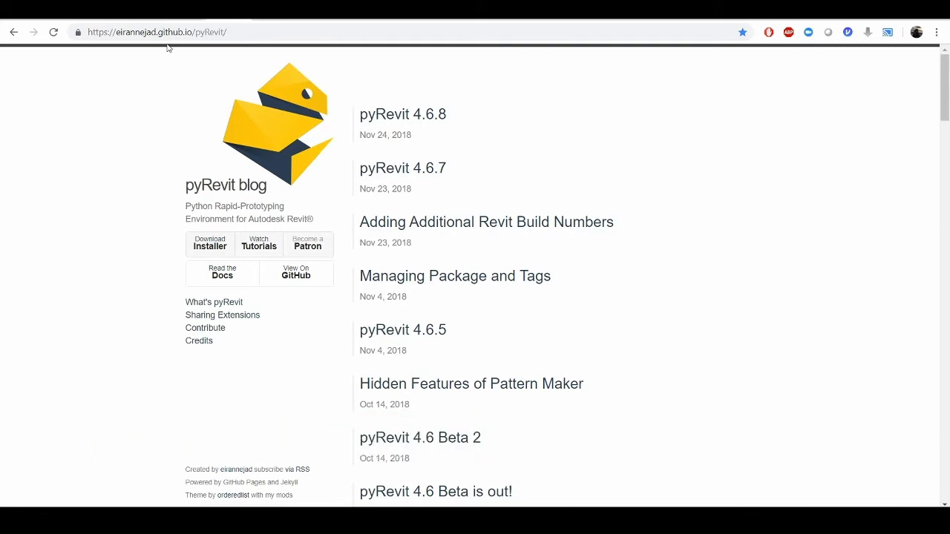
{"action": "mouse_move", "coordinate": [291, 302]}
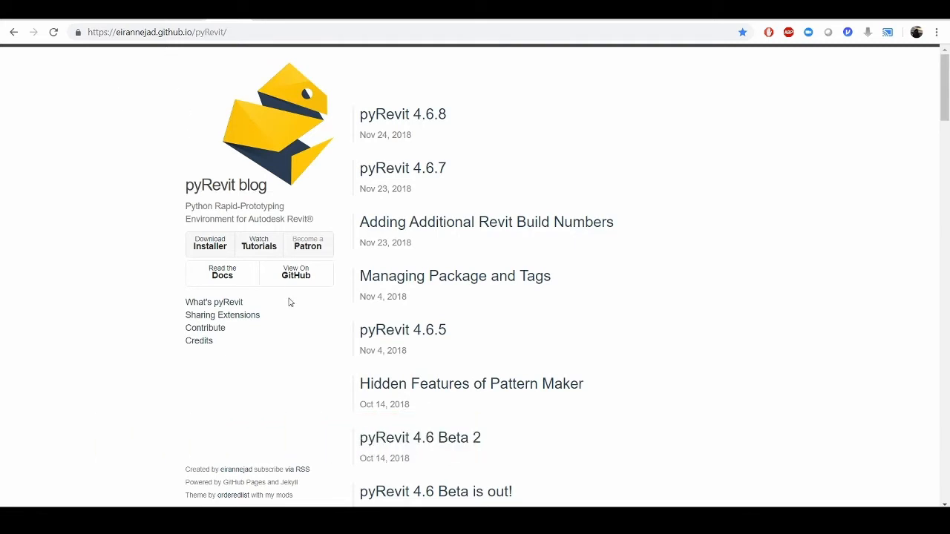
Step: Go from the pyRevit blog to the pyRevit releases page on GitHub
{"action": "left_click", "coordinate": [209, 243]}
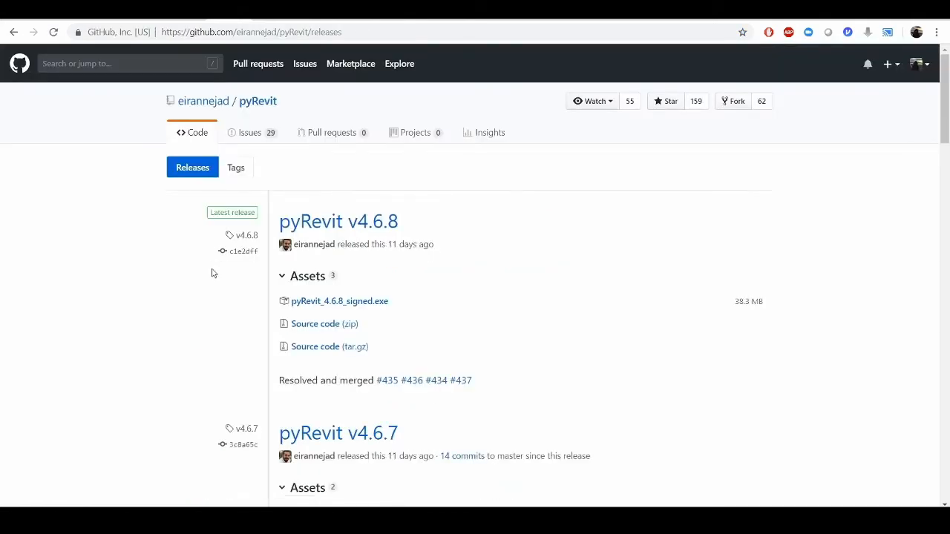
{"action": "mouse_move", "coordinate": [288, 153]}
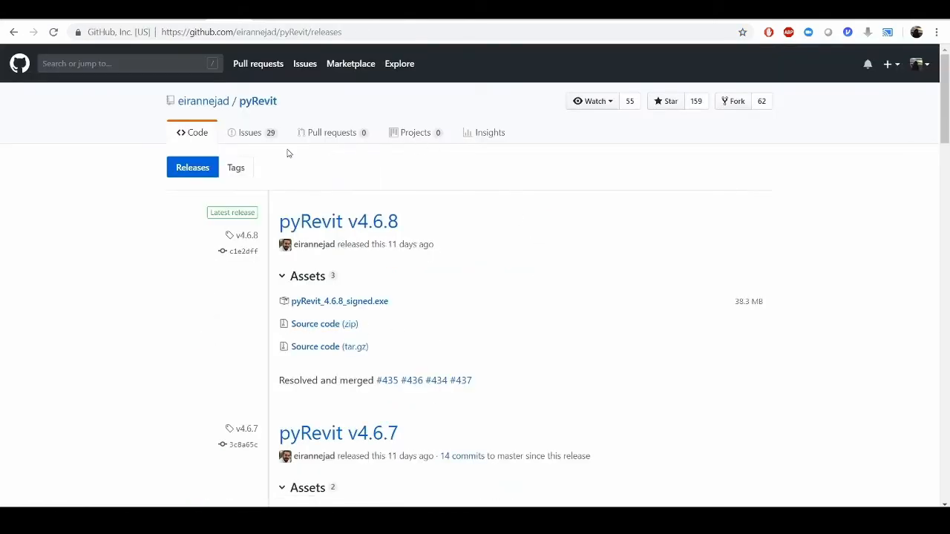
{"action": "mouse_move", "coordinate": [379, 225]}
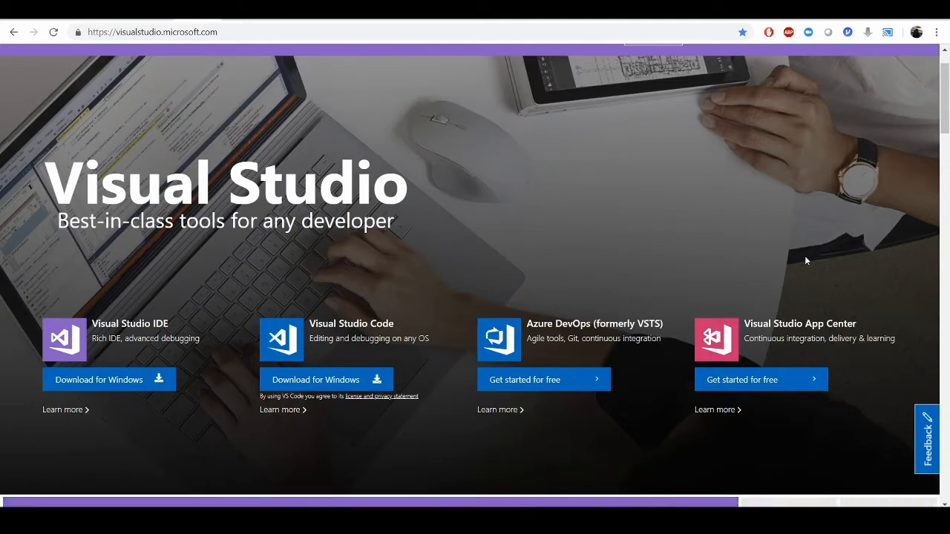
Step: Show the Visual Studio IDE Download for Windows edition list
{"action": "left_click", "coordinate": [926, 439]}
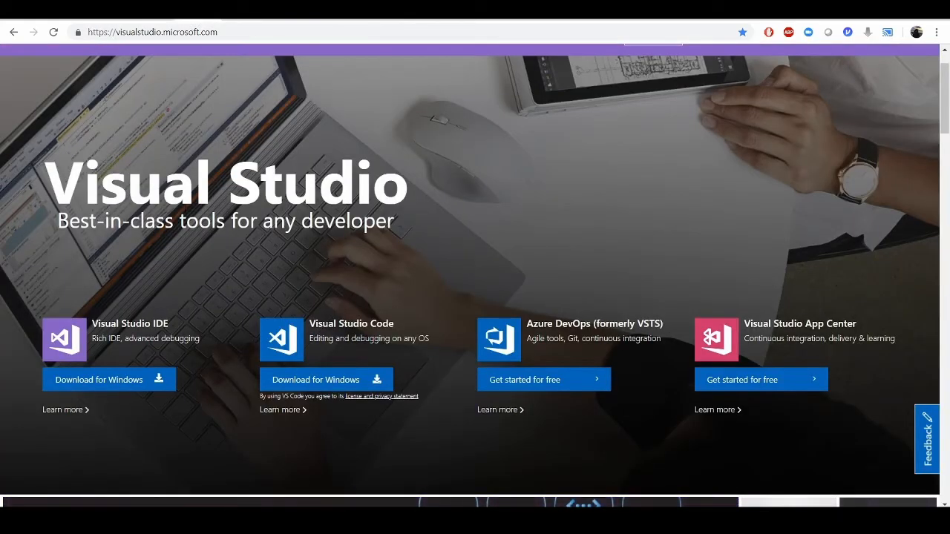
{"action": "mouse_move", "coordinate": [172, 241]}
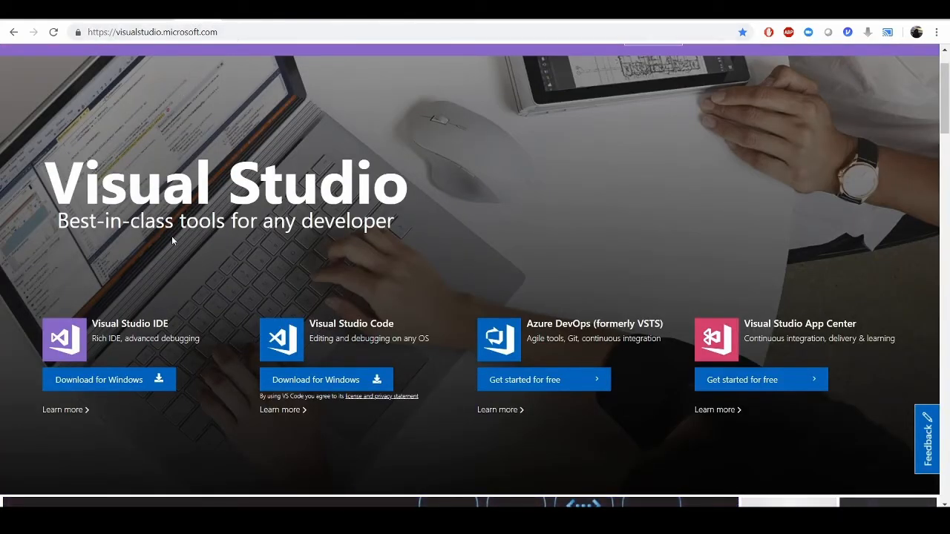
{"action": "left_click", "coordinate": [98, 380]}
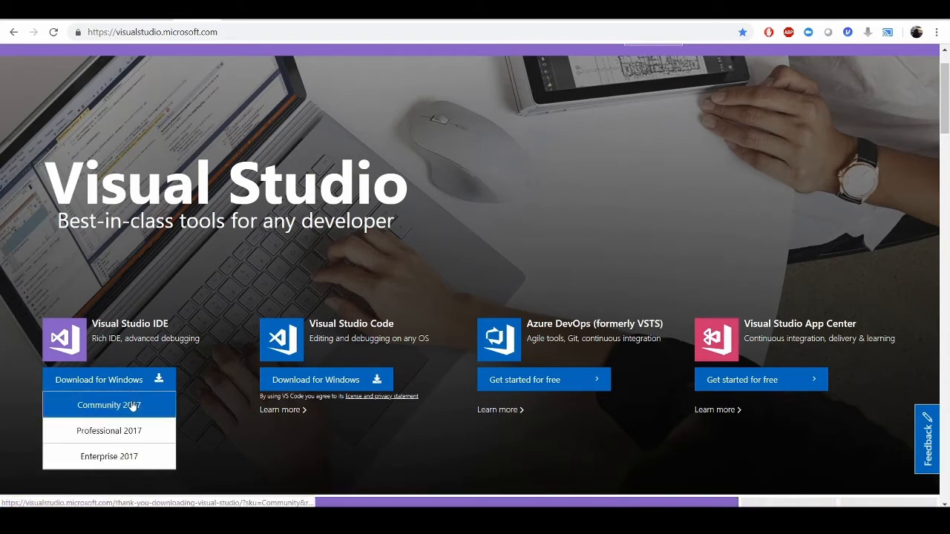
{"action": "mouse_move", "coordinate": [110, 406]}
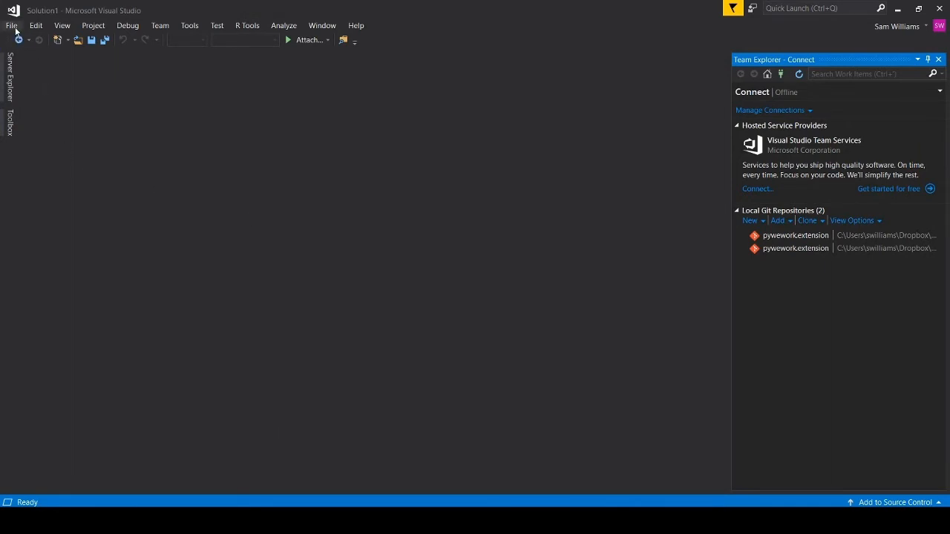
Step: Start a new project via File > New > Project to reach the Python templates
{"action": "left_click", "coordinate": [11, 25]}
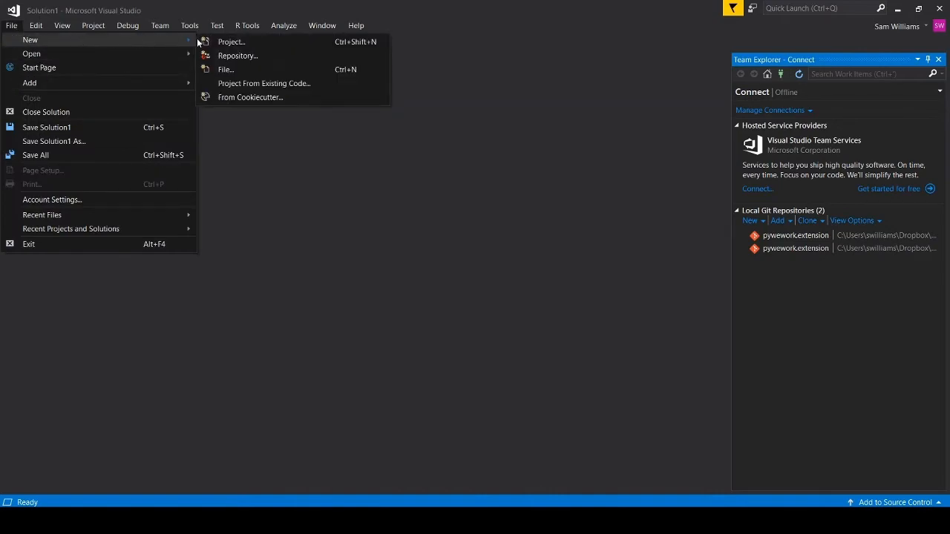
{"action": "left_click", "coordinate": [231, 42]}
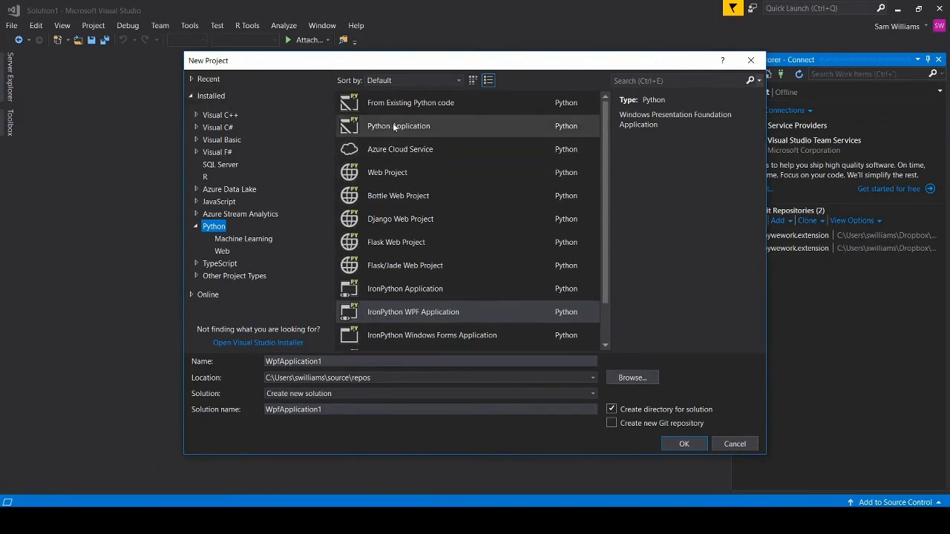
{"action": "mouse_move", "coordinate": [398, 125]}
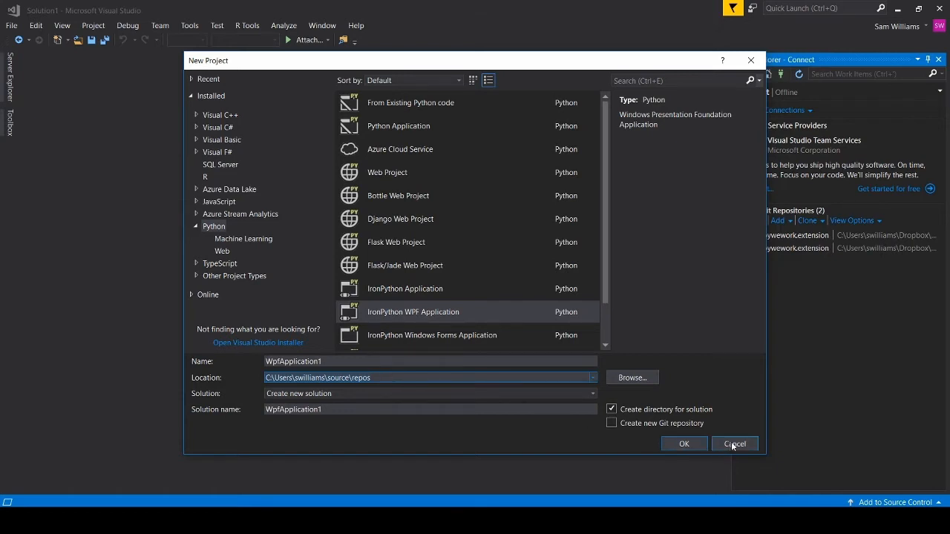
Step: Cancel the New Project dialog and scroll through test_scratch.py's imports and form code
{"action": "left_click", "coordinate": [733, 442]}
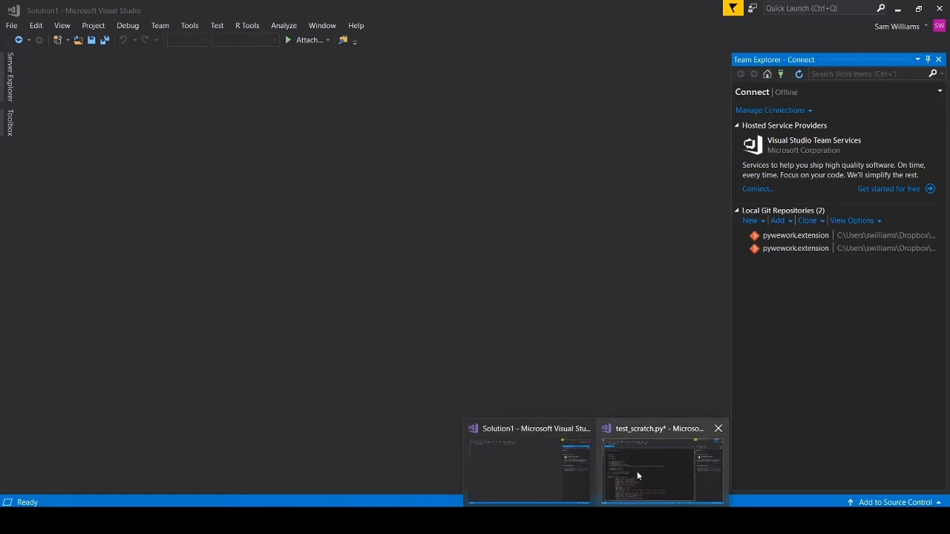
{"action": "left_click", "coordinate": [660, 472]}
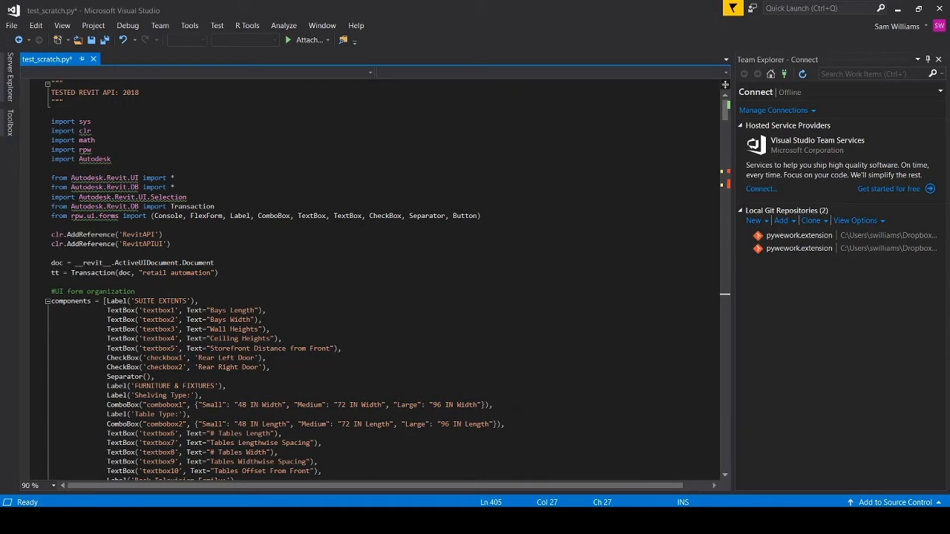
{"action": "scroll", "scroll_direction": "down", "scroll_amount": 3}
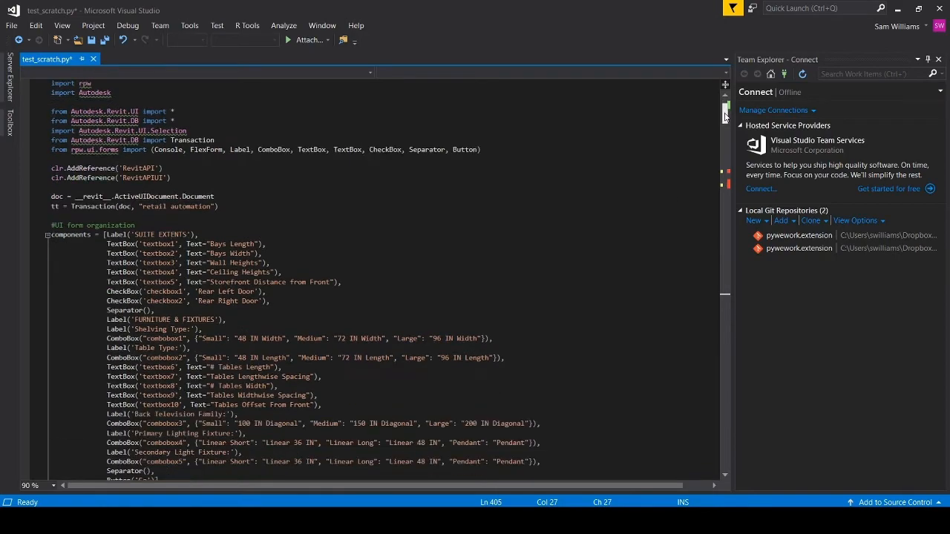
{"action": "scroll", "scroll_direction": "down", "scroll_amount": 3}
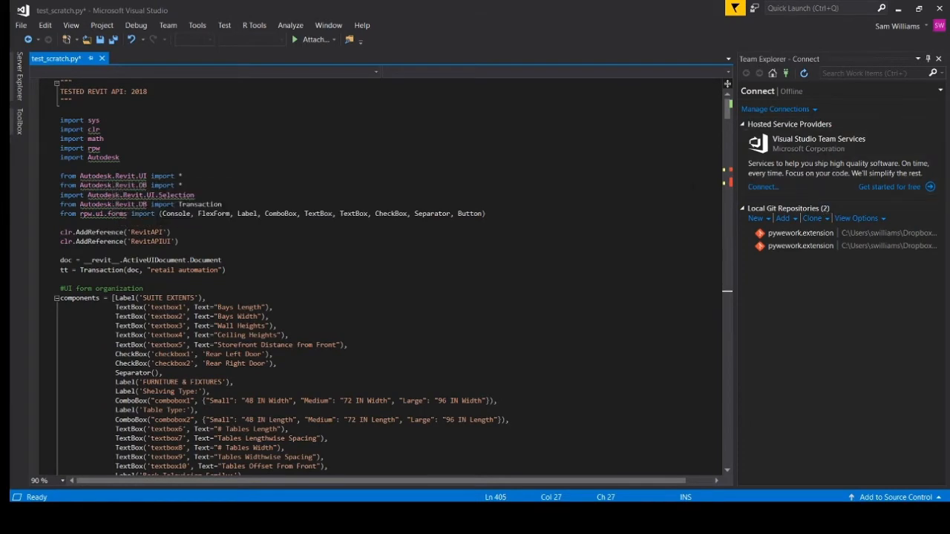
{"action": "scroll", "scroll_direction": "down", "scroll_amount": 3}
{"action": "type", "text": "Create"}
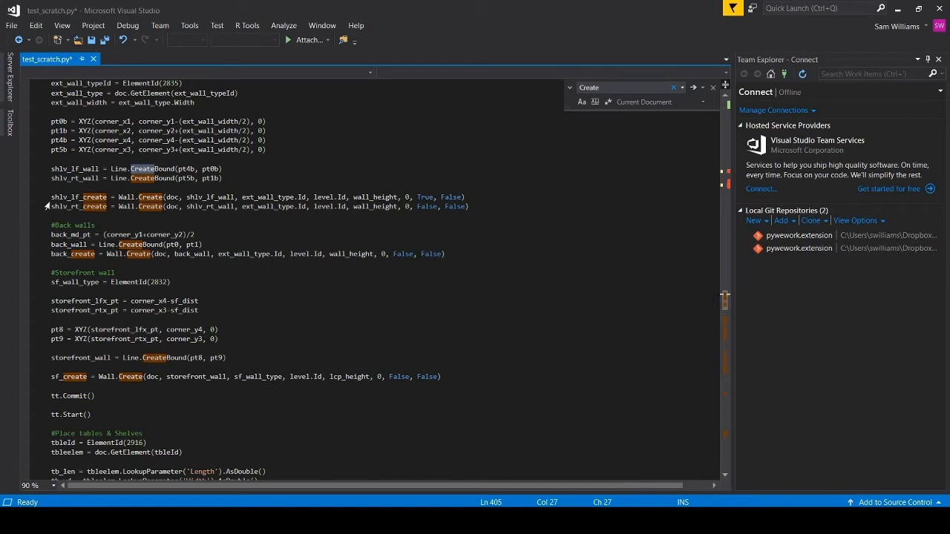
{"action": "mouse_move", "coordinate": [482, 294]}
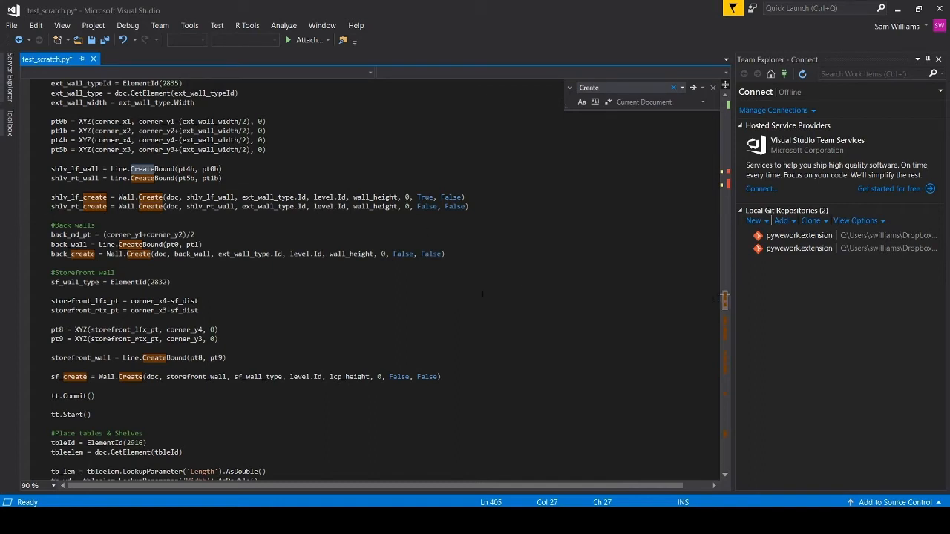
Step: Scroll through the 'Create' matches to review the wall and family creation code
{"action": "scroll", "scroll_direction": "down", "scroll_amount": 3}
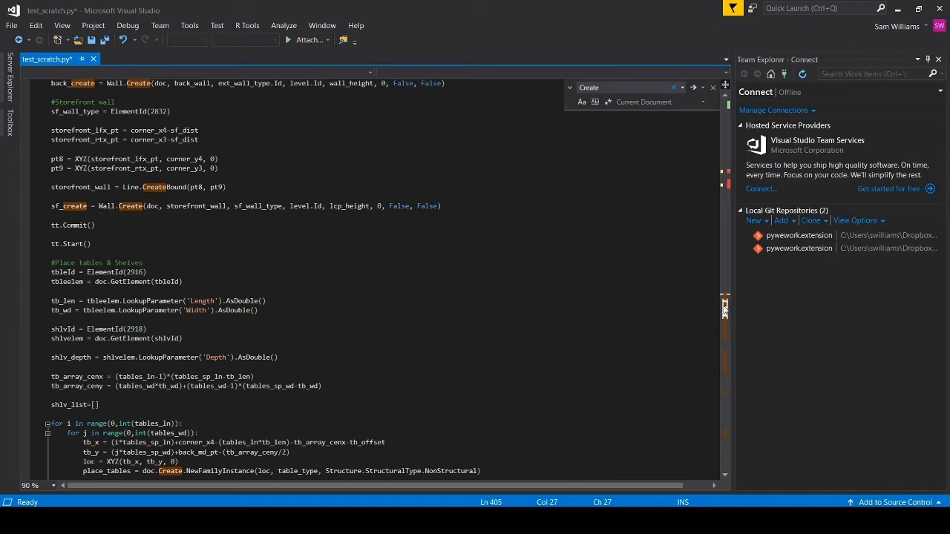
{"action": "scroll", "scroll_direction": "down", "scroll_amount": 3}
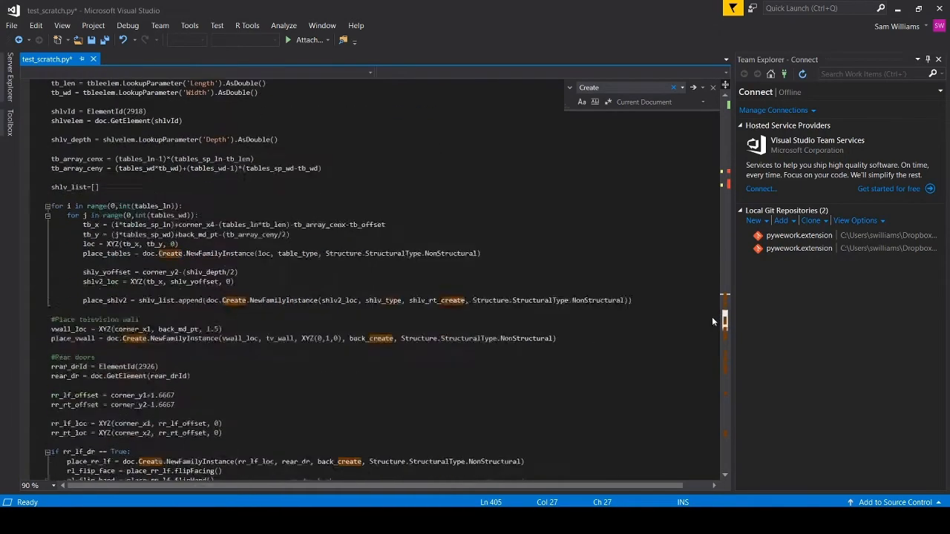
{"action": "scroll", "scroll_direction": "up", "scroll_amount": 3}
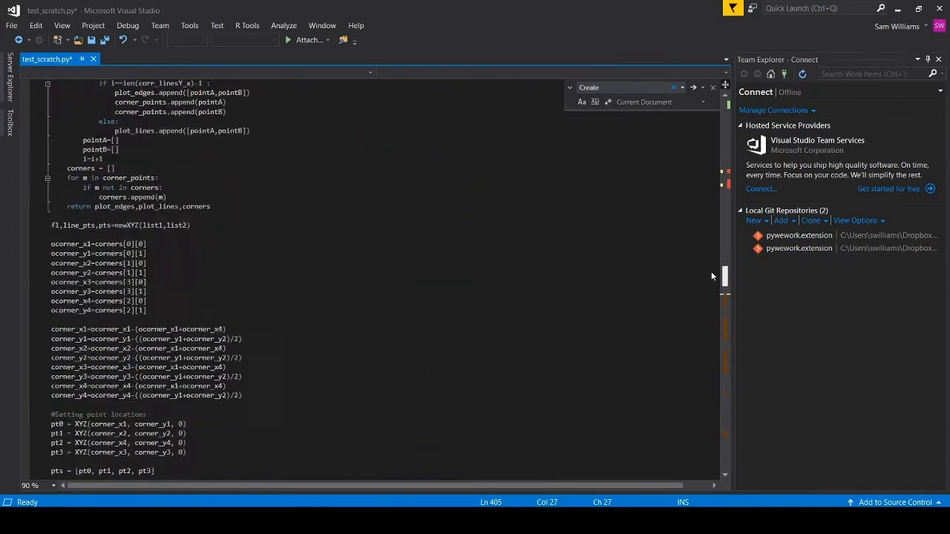
{"action": "scroll", "scroll_direction": "down", "scroll_amount": 3}
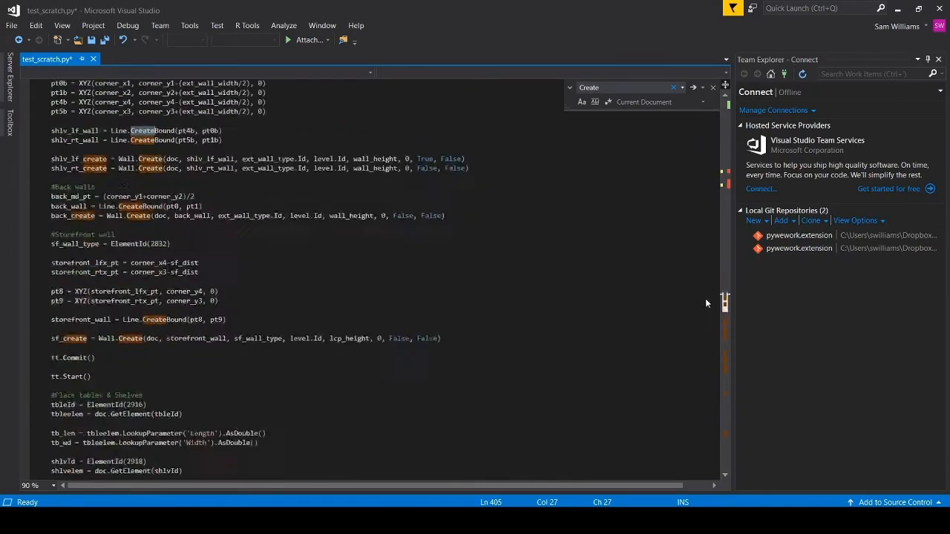
{"action": "scroll", "scroll_direction": "down", "scroll_amount": 3}
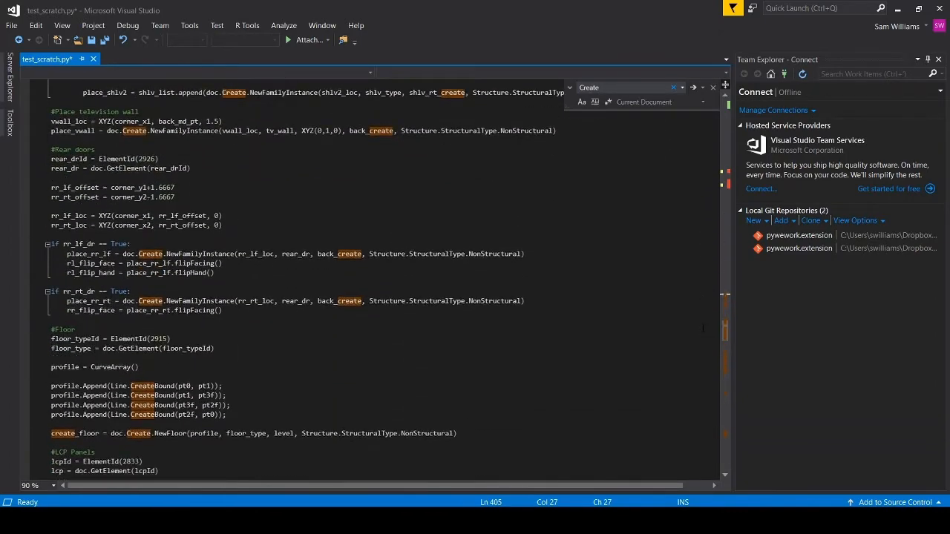
{"action": "scroll", "scroll_direction": "up", "scroll_amount": 3}
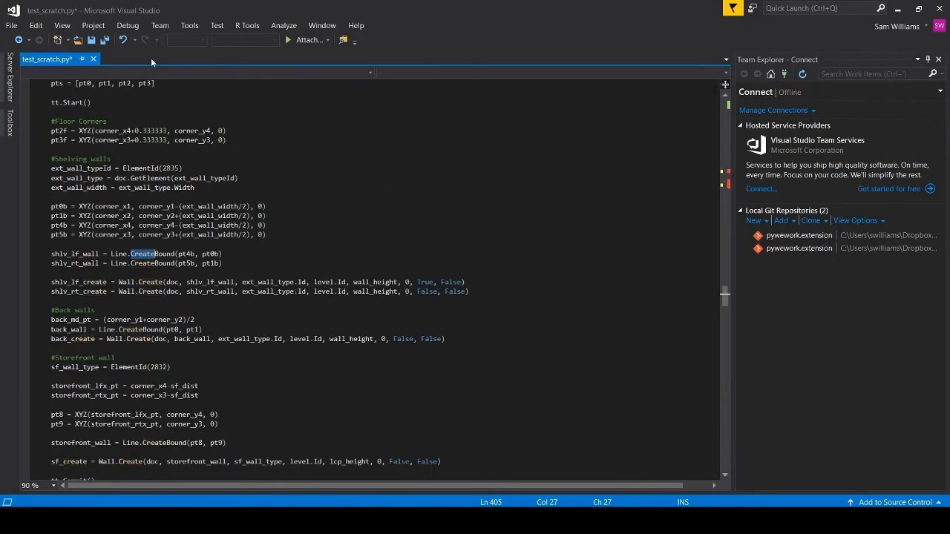
{"action": "left_click", "coordinate": [36, 25]}
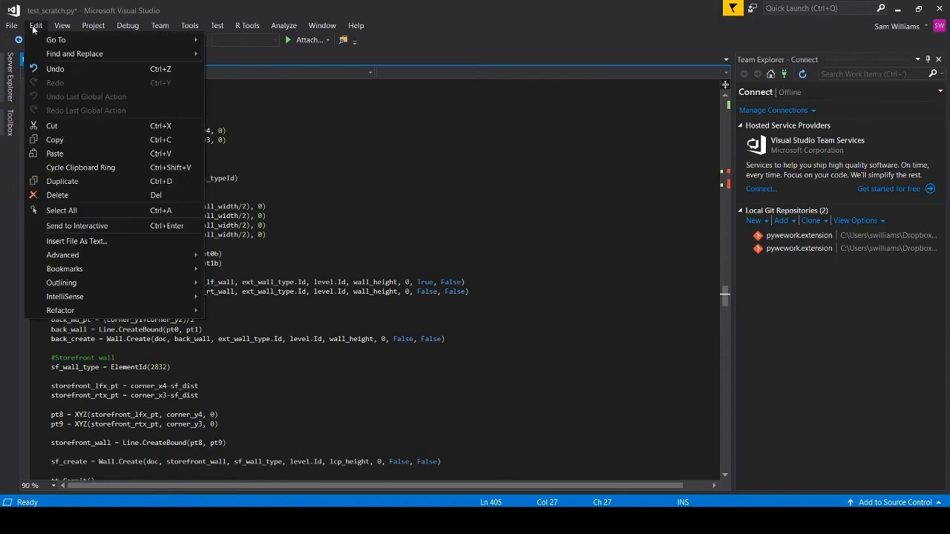
{"action": "mouse_move", "coordinate": [74, 211]}
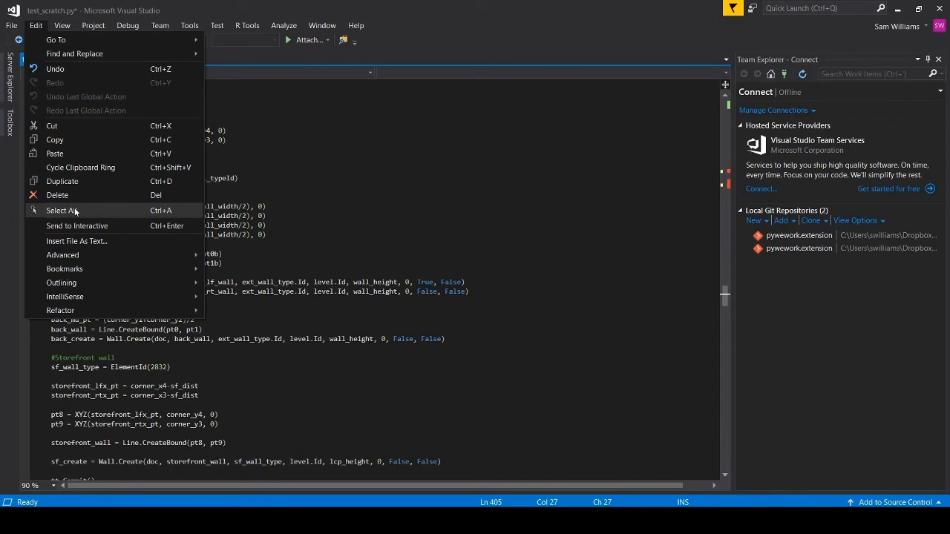
{"action": "mouse_move", "coordinate": [63, 181]}
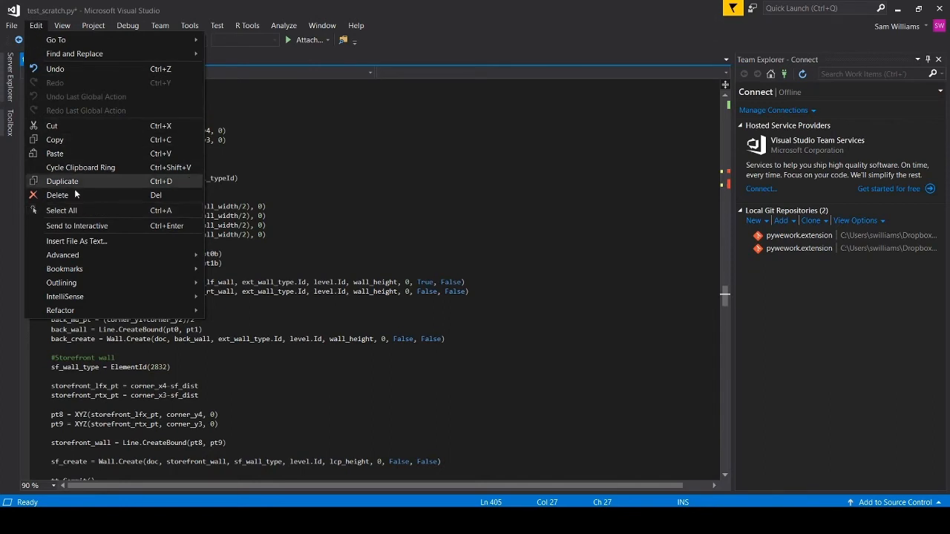
{"action": "left_click", "coordinate": [62, 256]}
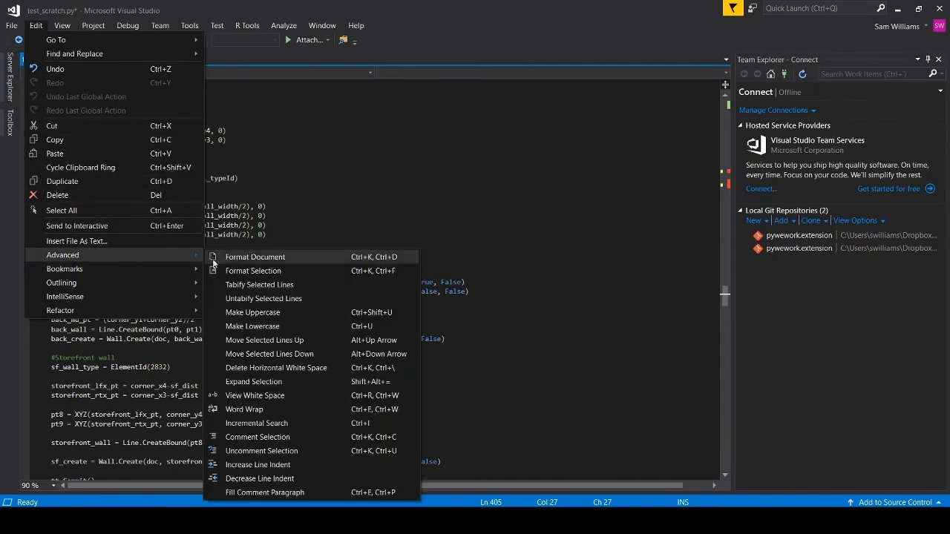
{"action": "mouse_move", "coordinate": [267, 382]}
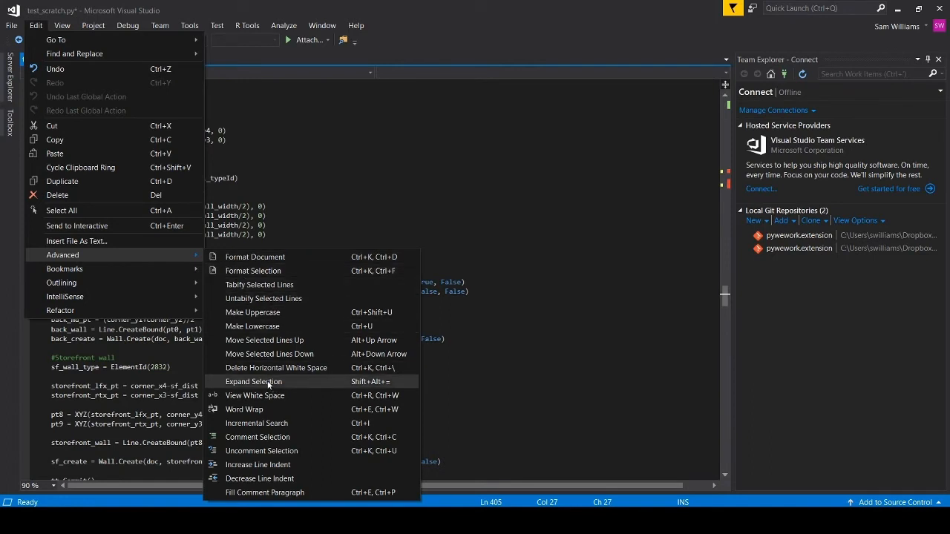
{"action": "mouse_move", "coordinate": [260, 285]}
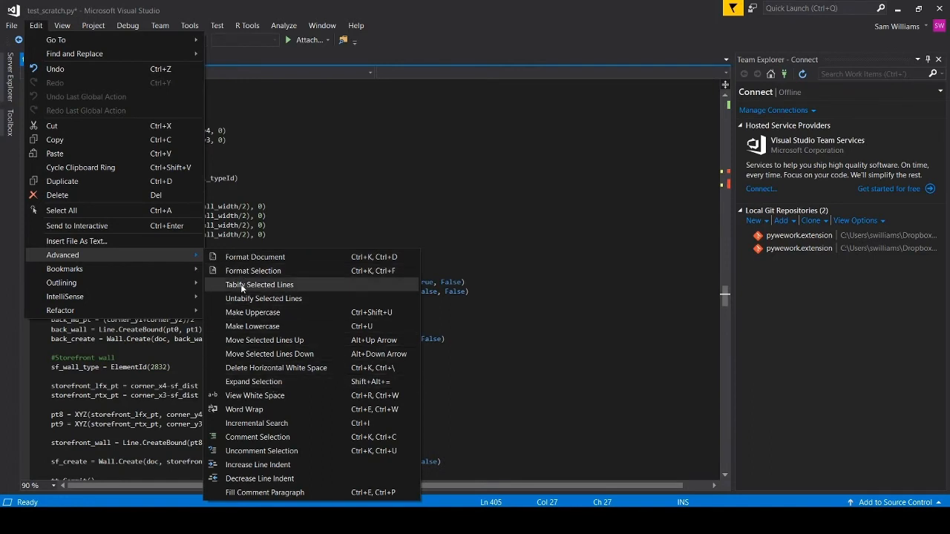
{"action": "mouse_move", "coordinate": [264, 381]}
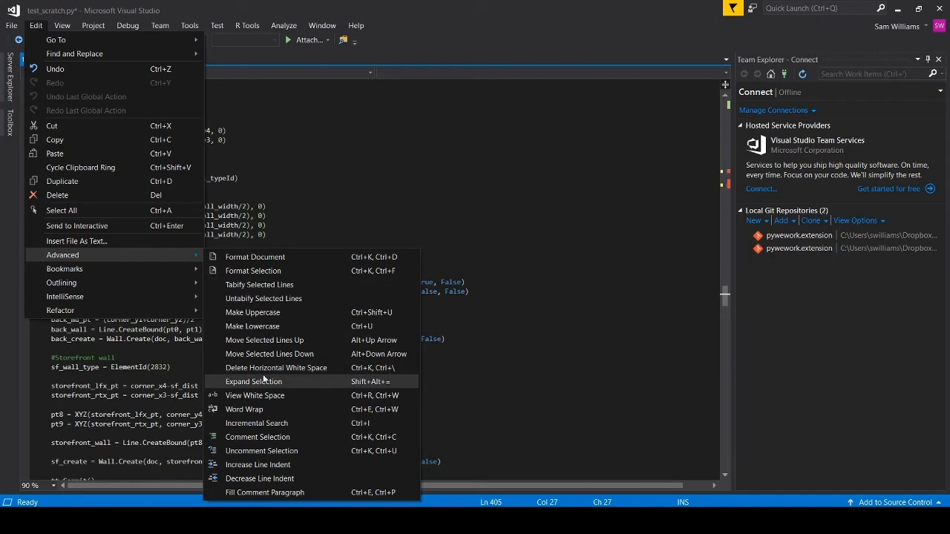
{"action": "mouse_move", "coordinate": [260, 285]}
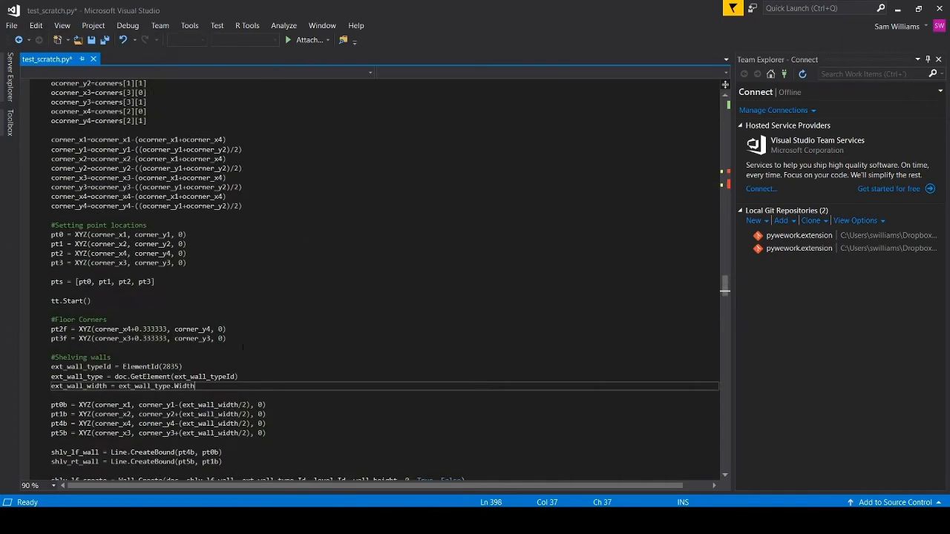
{"action": "scroll", "scroll_direction": "up", "scroll_amount": 3}
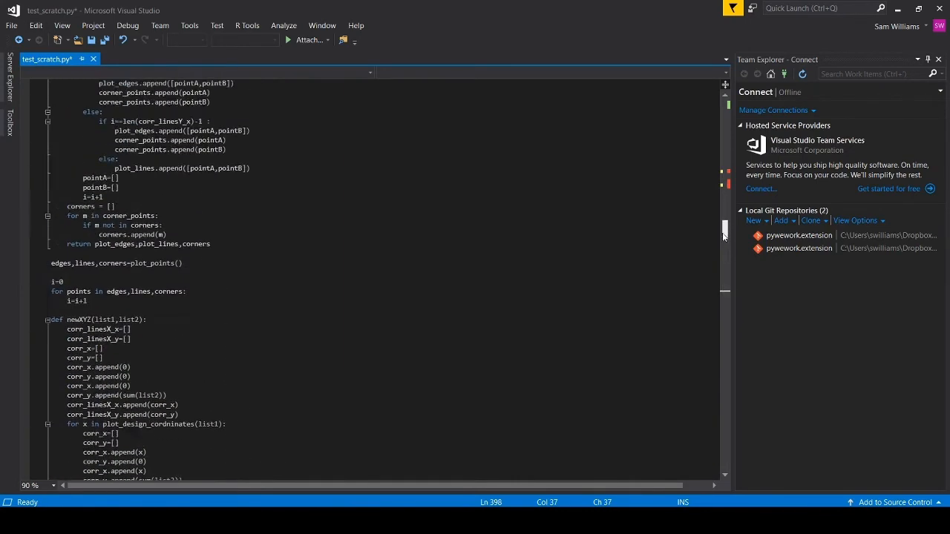
{"action": "scroll", "scroll_direction": "up", "scroll_amount": 3}
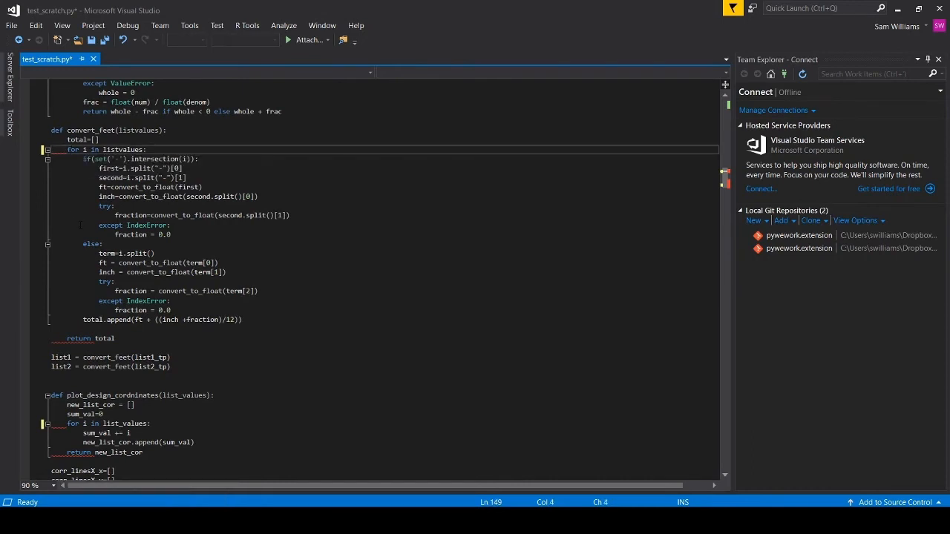
{"action": "scroll", "scroll_direction": "down", "scroll_amount": 3}
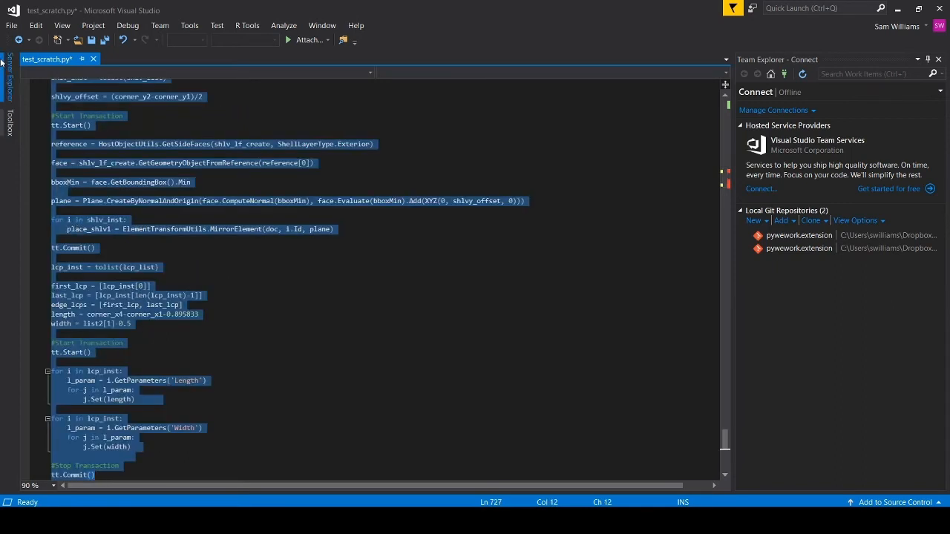
{"action": "left_click", "coordinate": [36, 23]}
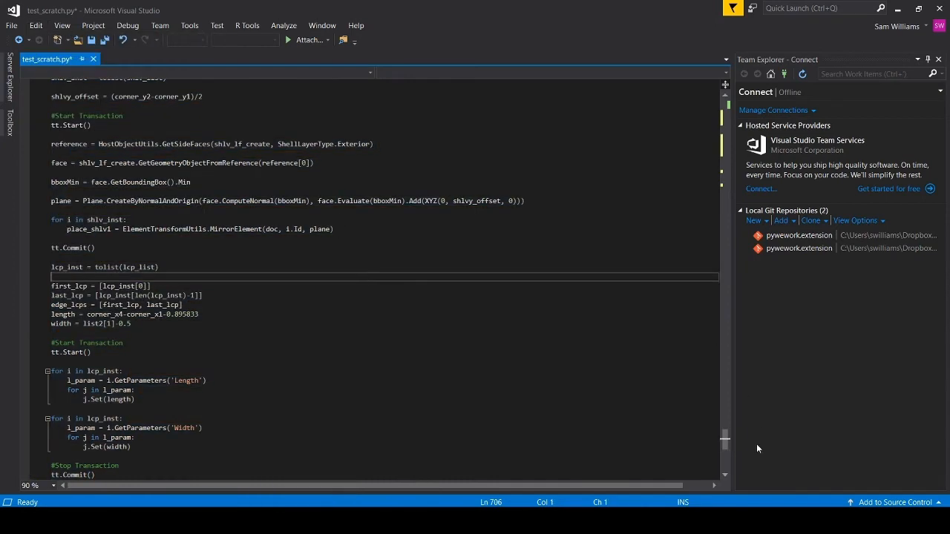
{"action": "scroll", "scroll_direction": "up", "scroll_amount": 3}
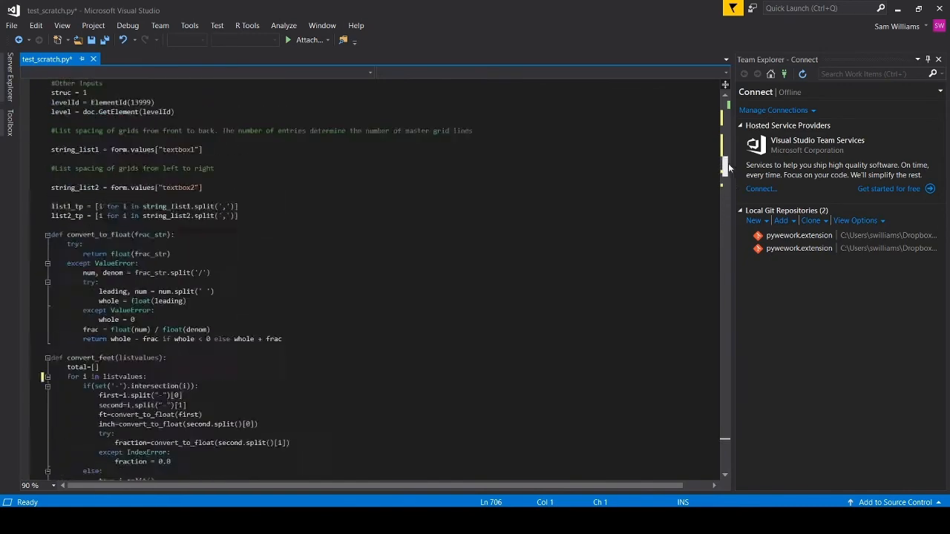
{"action": "scroll", "scroll_direction": "down", "scroll_amount": 3}
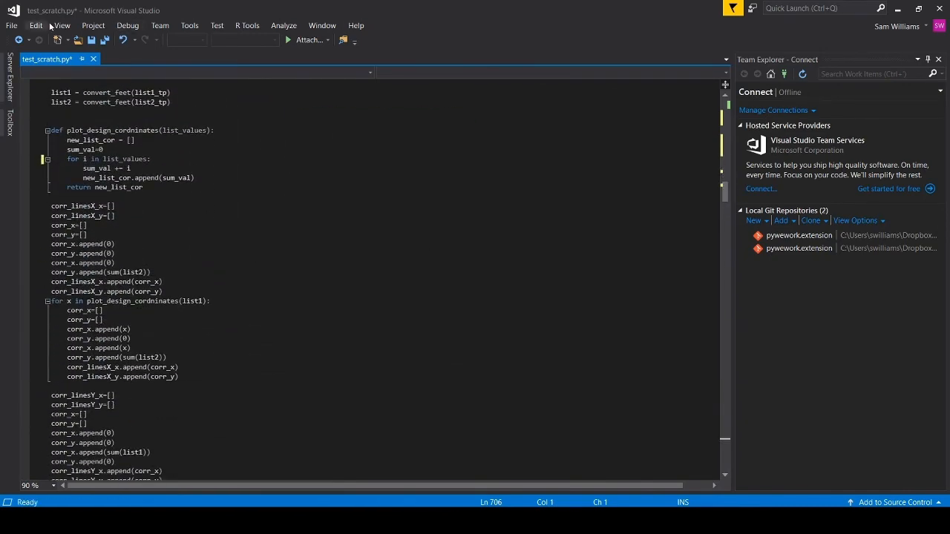
{"action": "left_click", "coordinate": [92, 25]}
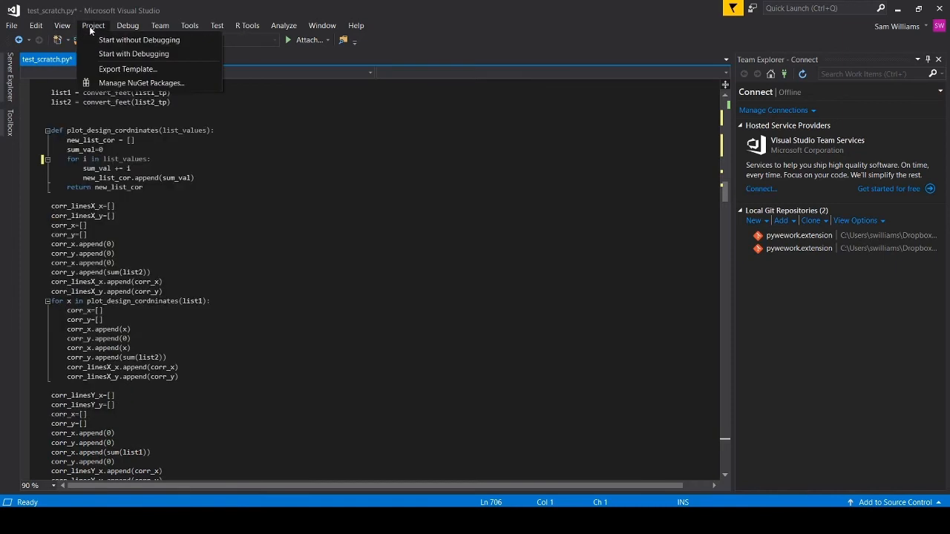
{"action": "left_click", "coordinate": [128, 25]}
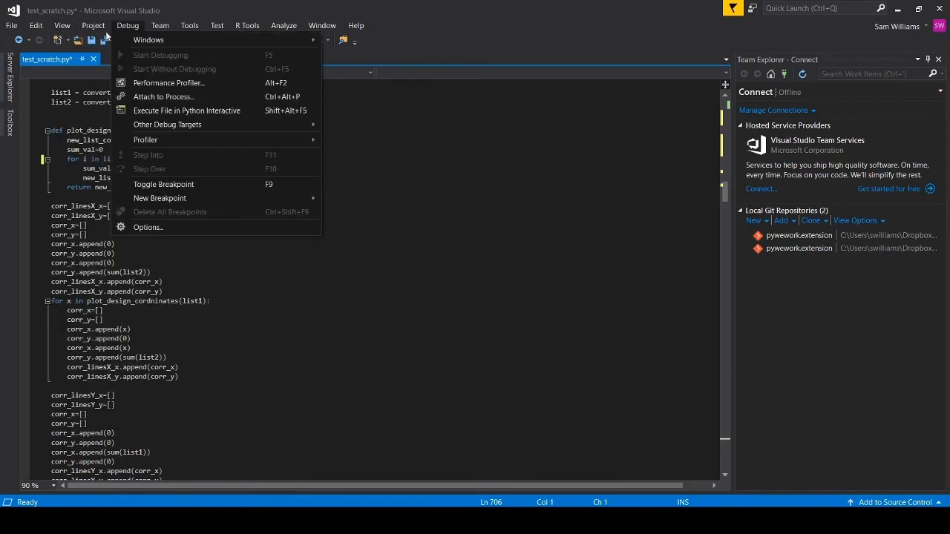
{"action": "left_click", "coordinate": [62, 25]}
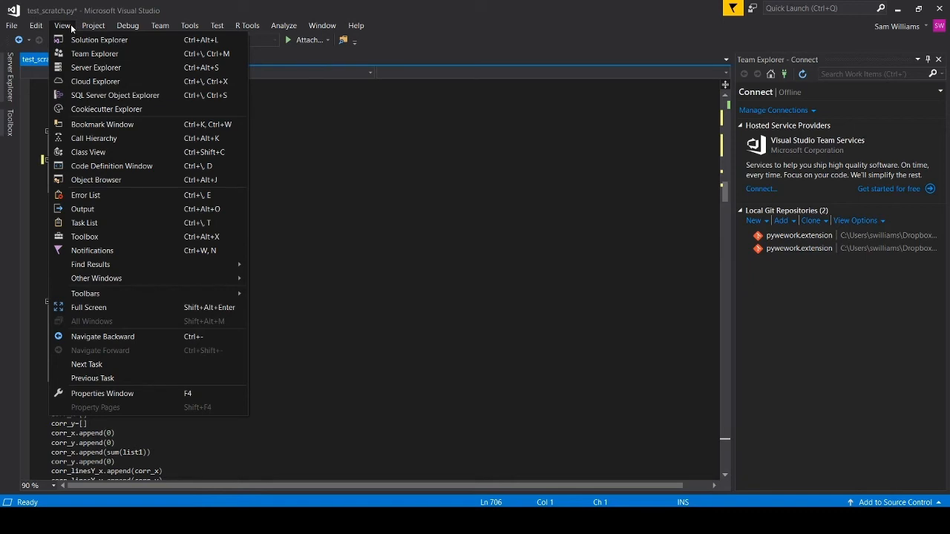
{"action": "mouse_move", "coordinate": [99, 38]}
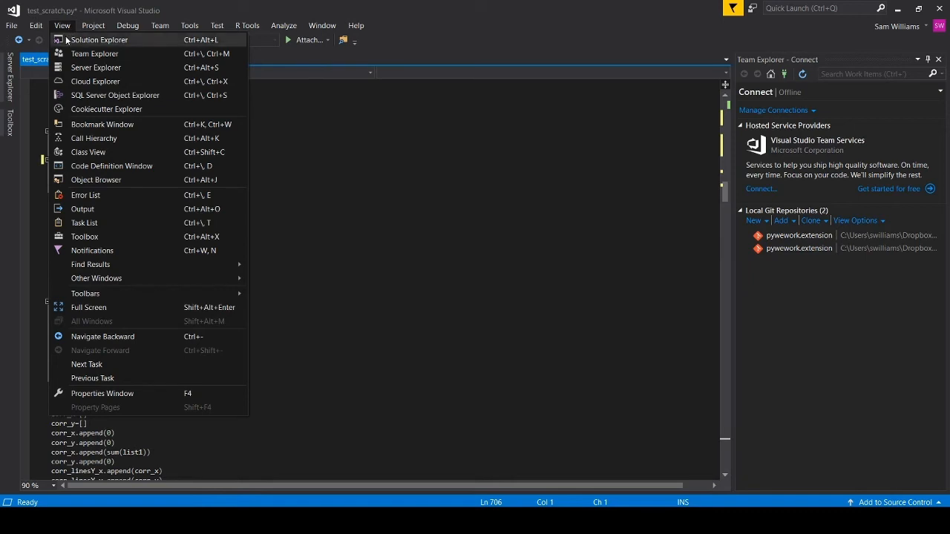
{"action": "left_click", "coordinate": [92, 24]}
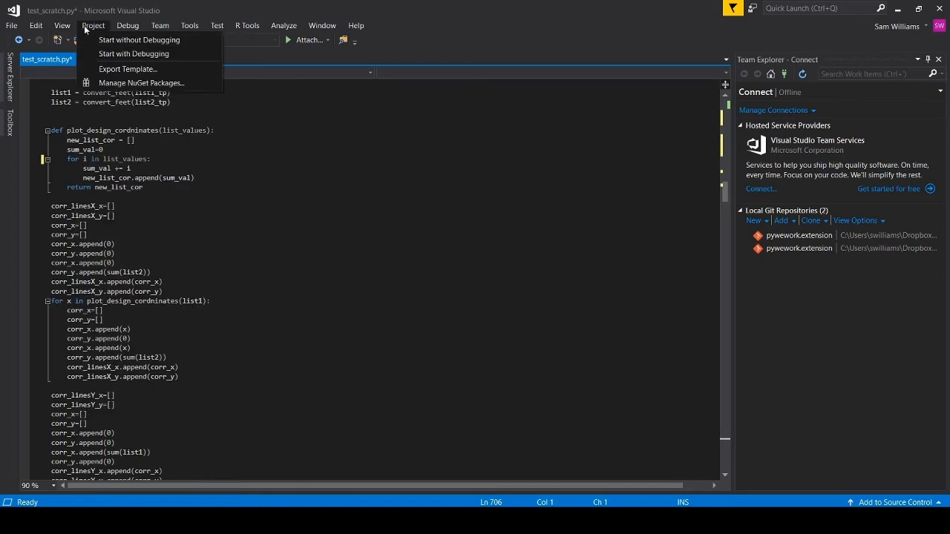
{"action": "left_click", "coordinate": [128, 25]}
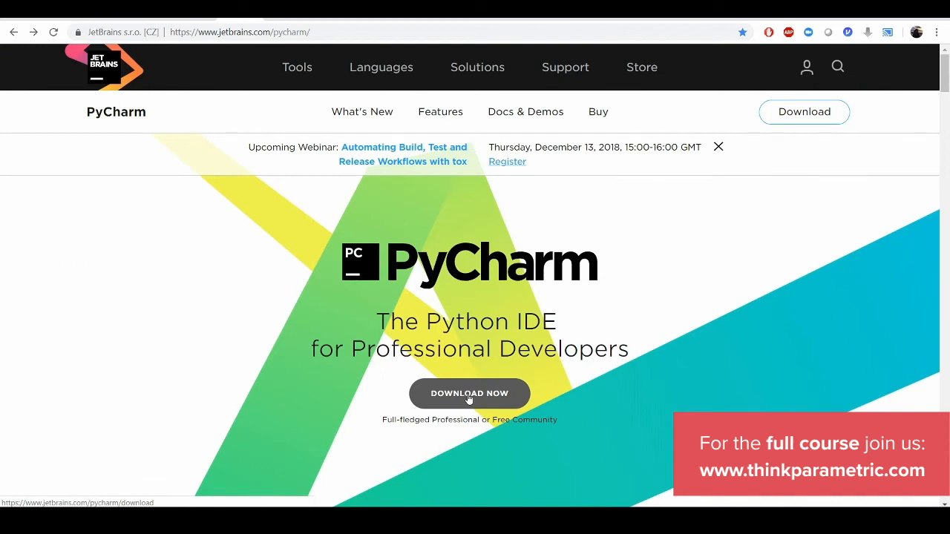
Step: Go to the Download PyCharm page with Professional and Community editions
{"action": "left_click", "coordinate": [469, 393]}
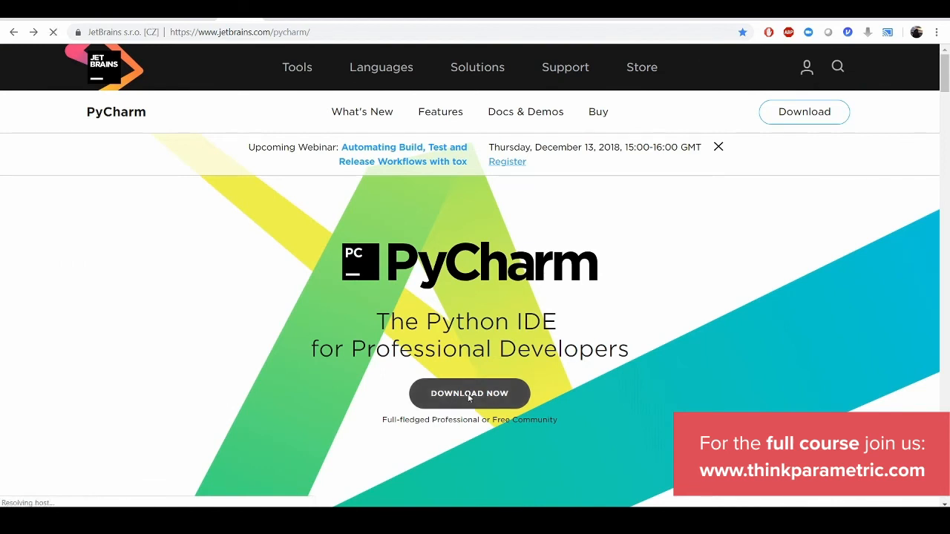
{"action": "left_click", "coordinate": [469, 393]}
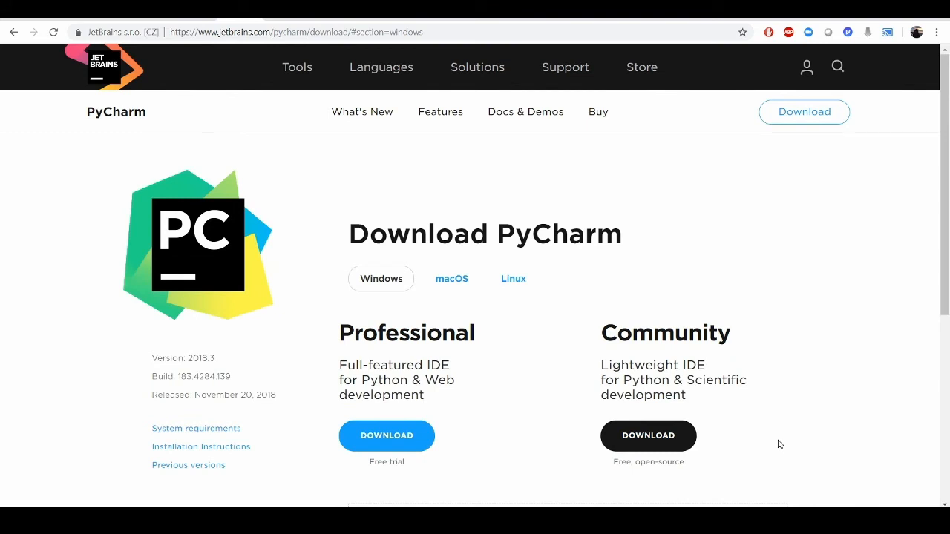
{"action": "mouse_move", "coordinate": [769, 466]}
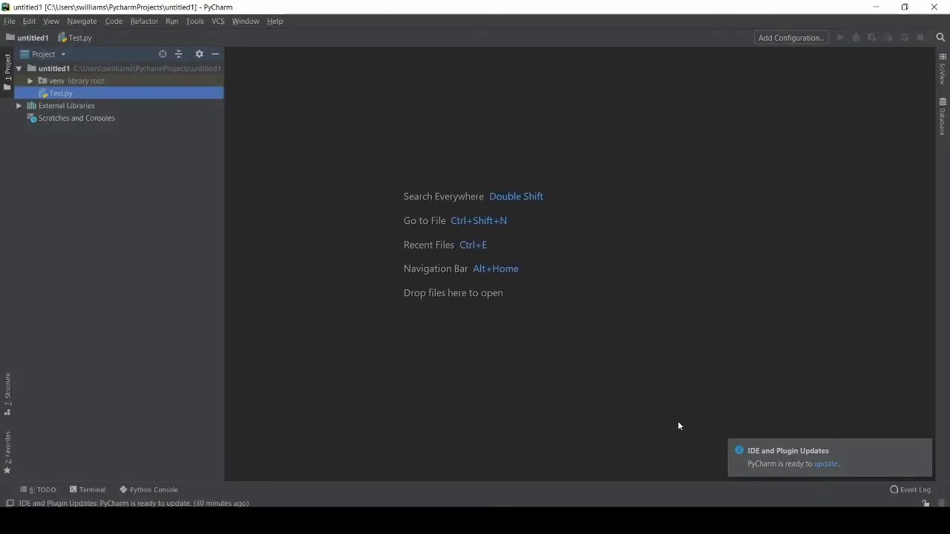
Step: Start a new Pure Python project in untitled2 from PyCharm's File menu, then return to Visual Studio's script
{"action": "left_click", "coordinate": [9, 21]}
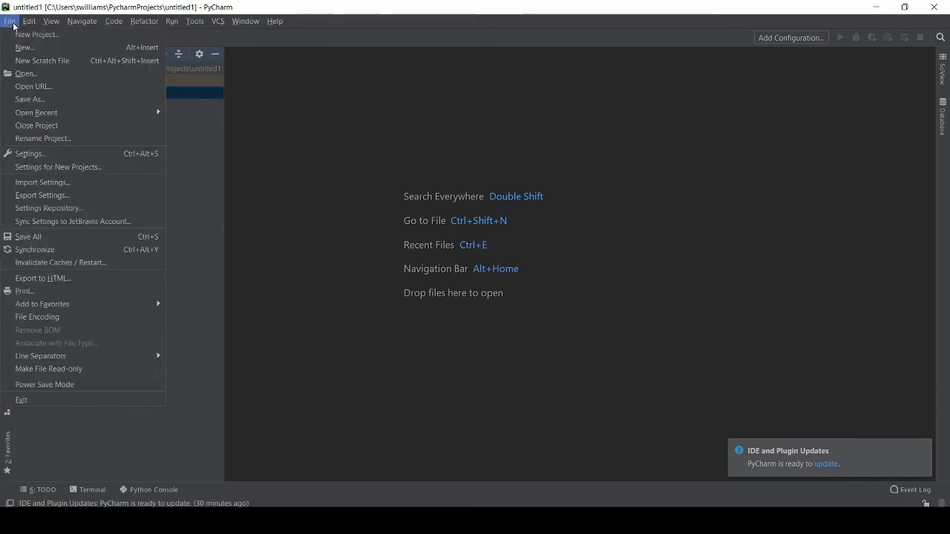
{"action": "left_click", "coordinate": [36, 34]}
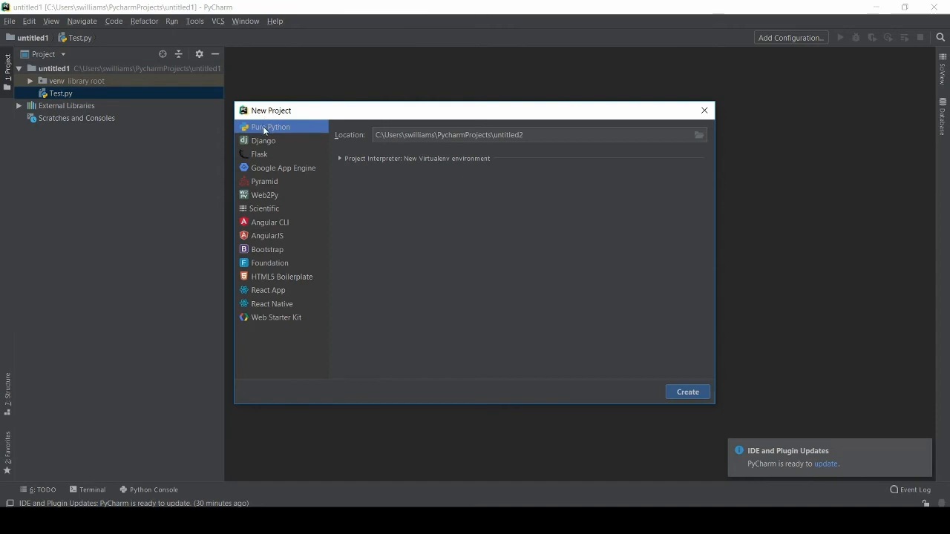
{"action": "mouse_move", "coordinate": [455, 211]}
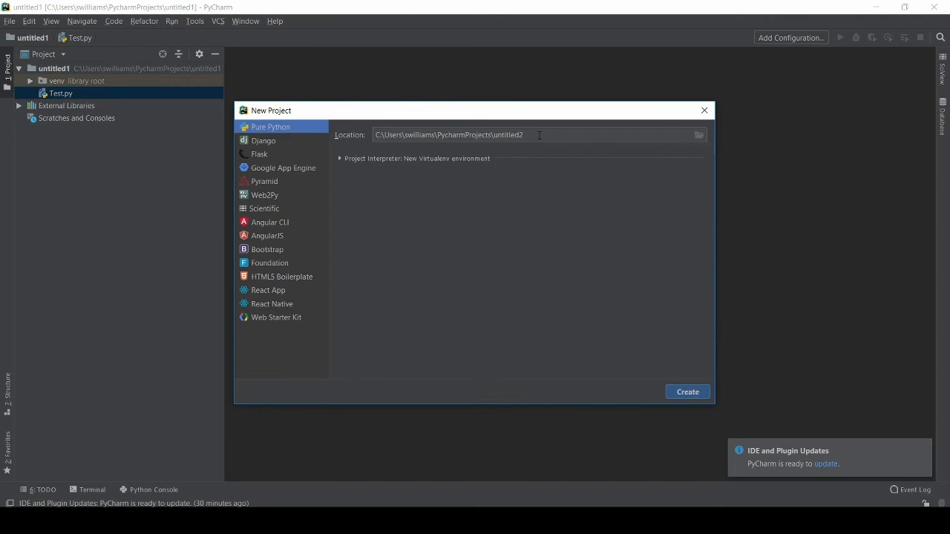
{"action": "mouse_move", "coordinate": [626, 125]}
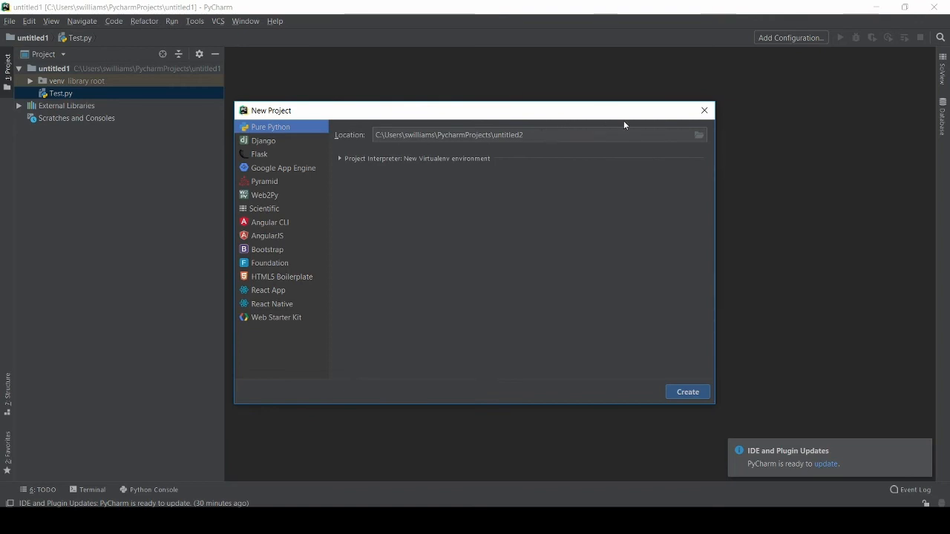
{"action": "mouse_move", "coordinate": [406, 504]}
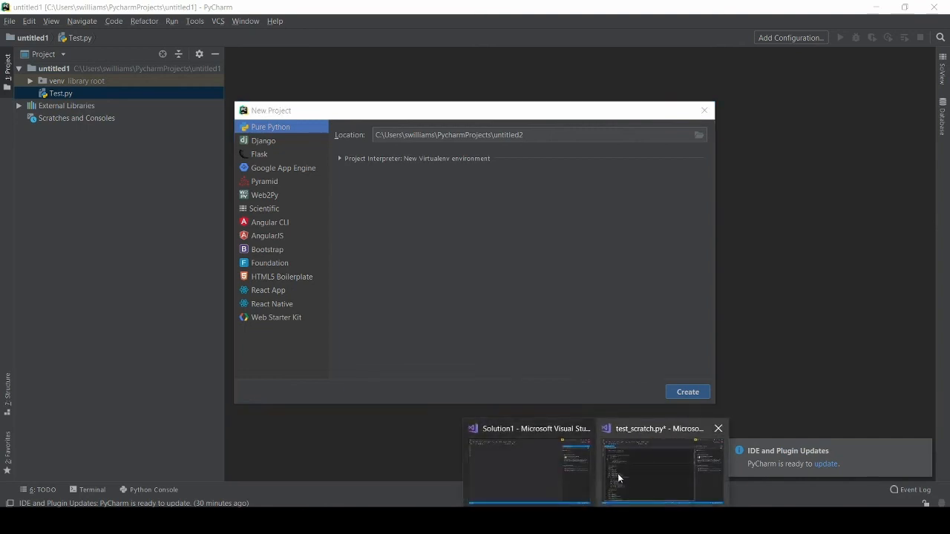
{"action": "left_click", "coordinate": [661, 472]}
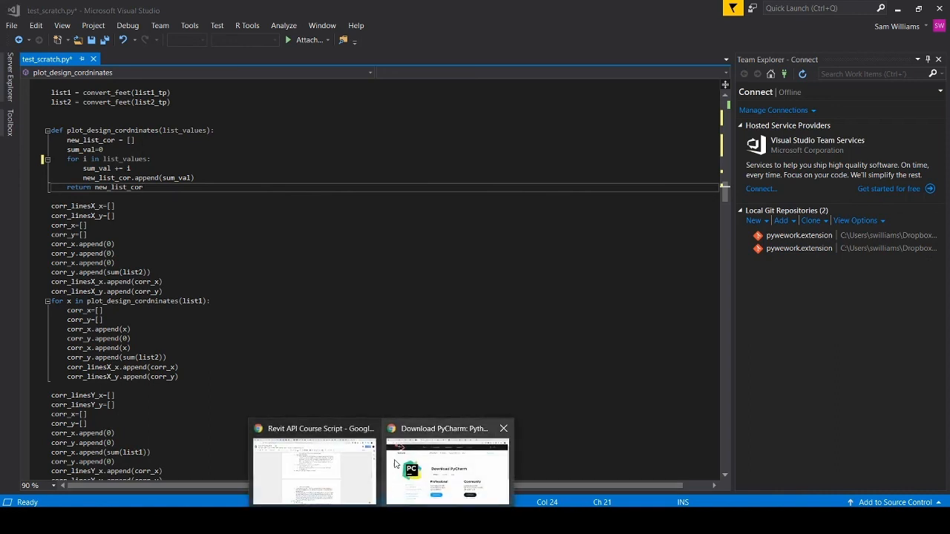
Step: Bring Chrome forward showing the python.org Python 2.7.14 release page with its download files
{"action": "left_click", "coordinate": [446, 460]}
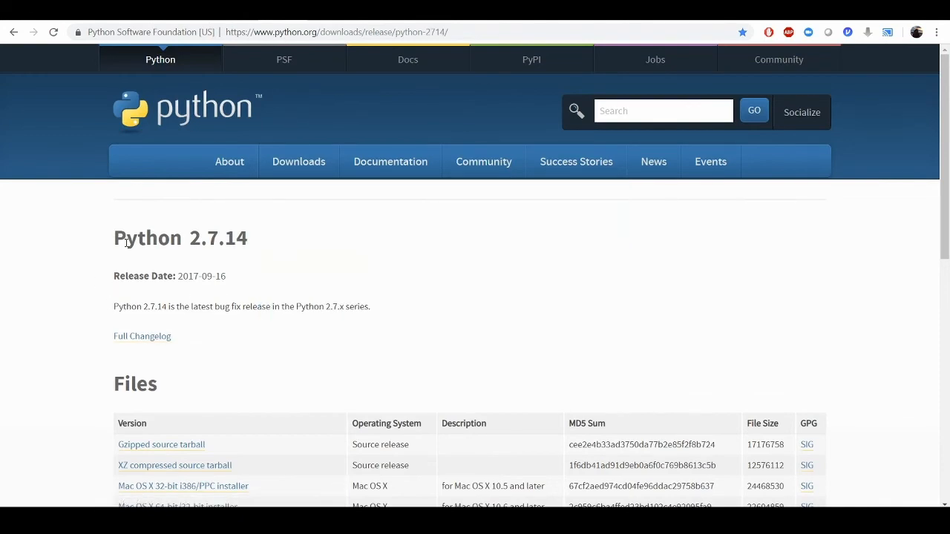
{"action": "mouse_move", "coordinate": [202, 248]}
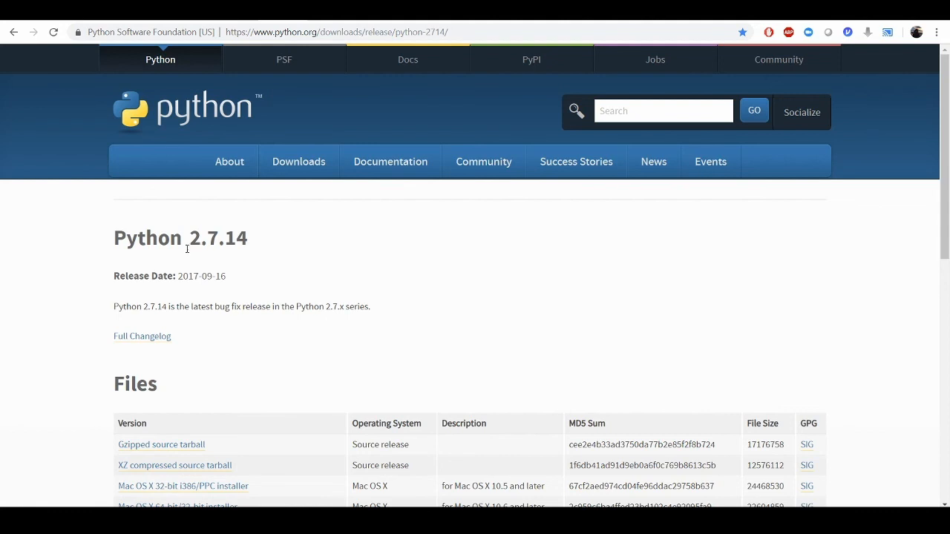
{"action": "mouse_move", "coordinate": [144, 134]}
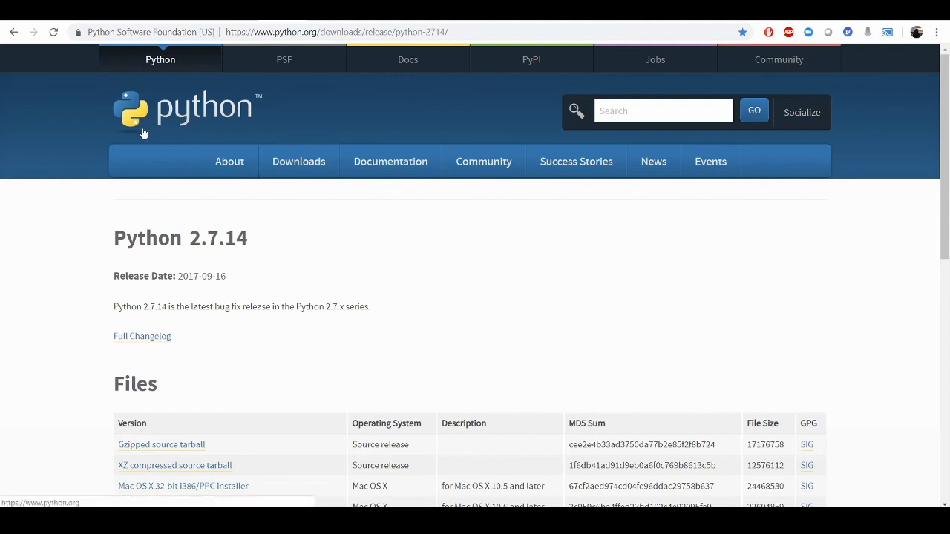
{"action": "mouse_move", "coordinate": [50, 278]}
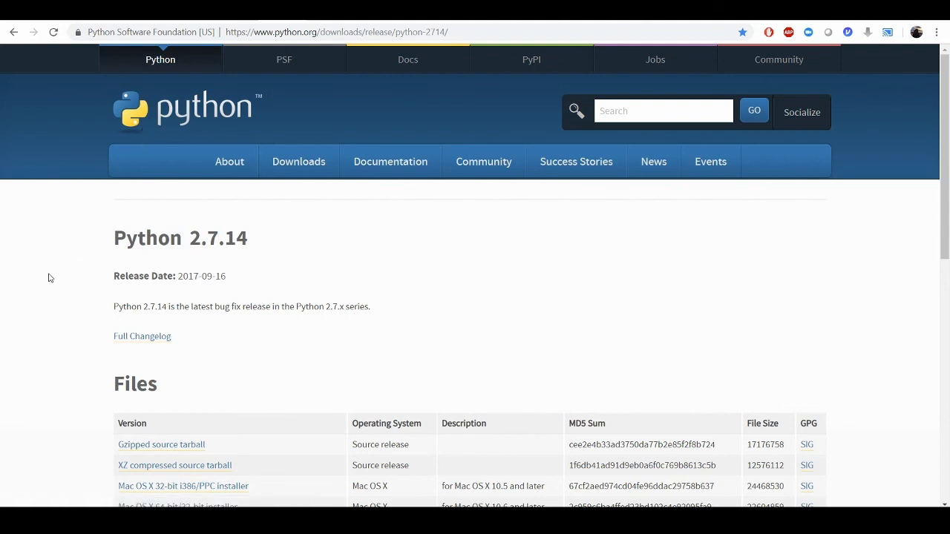